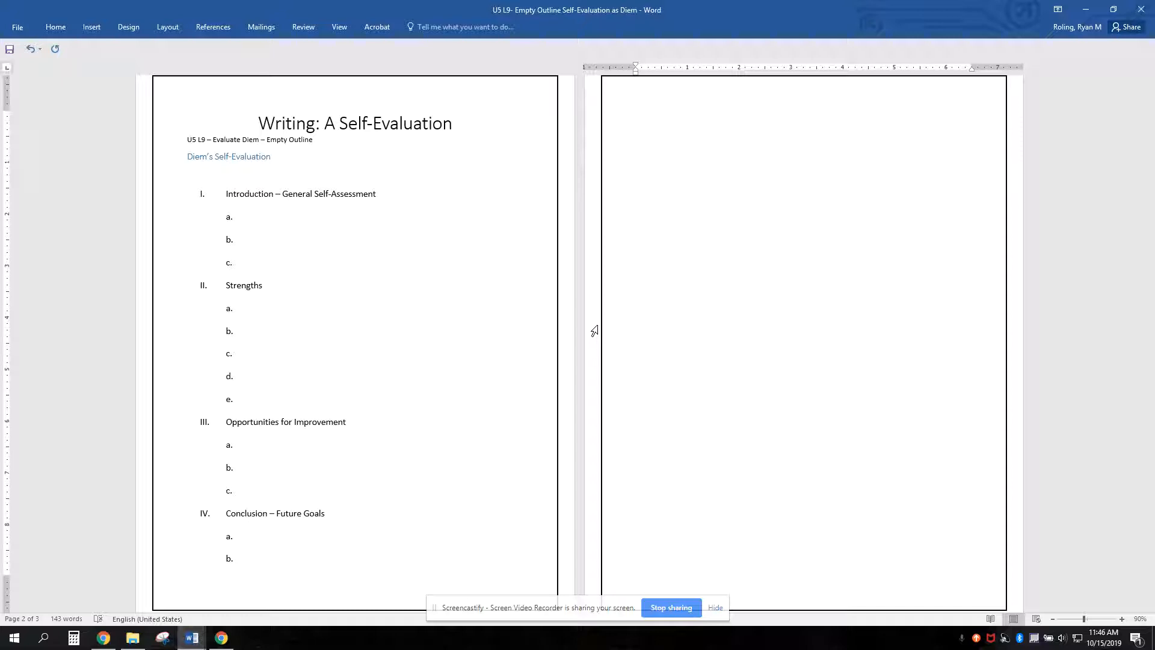
- Start the blank page with the heading "Diem's Self-Evaluation"
{"action": "left_click", "coordinate": [635, 152]}
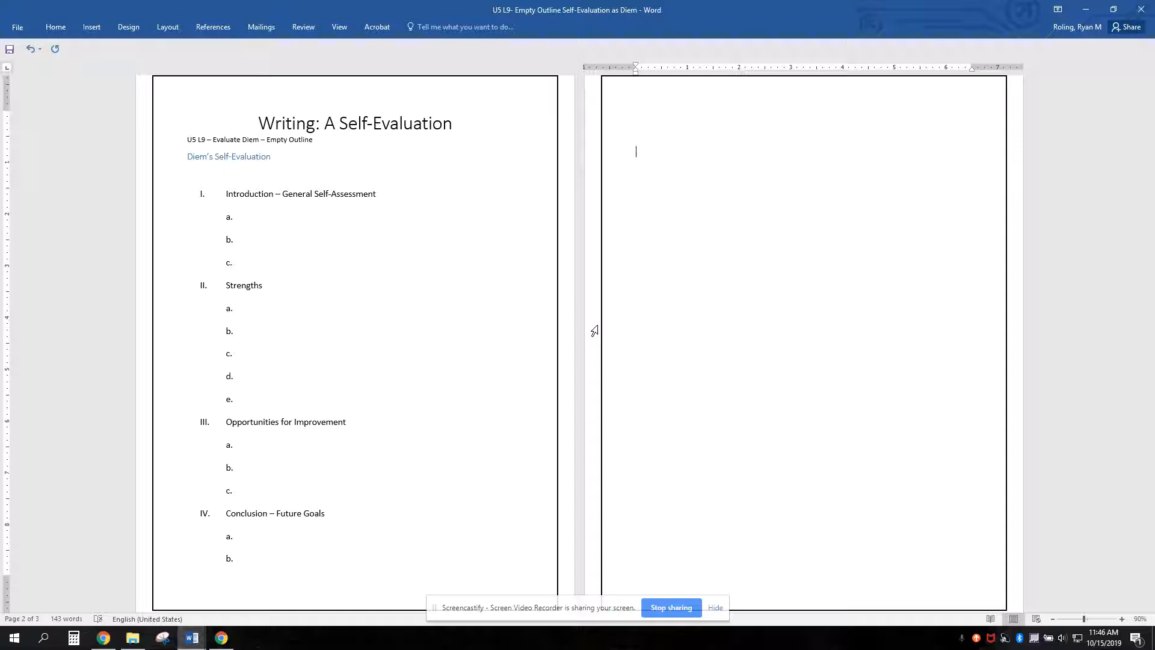
{"action": "type", "text": "Die"}
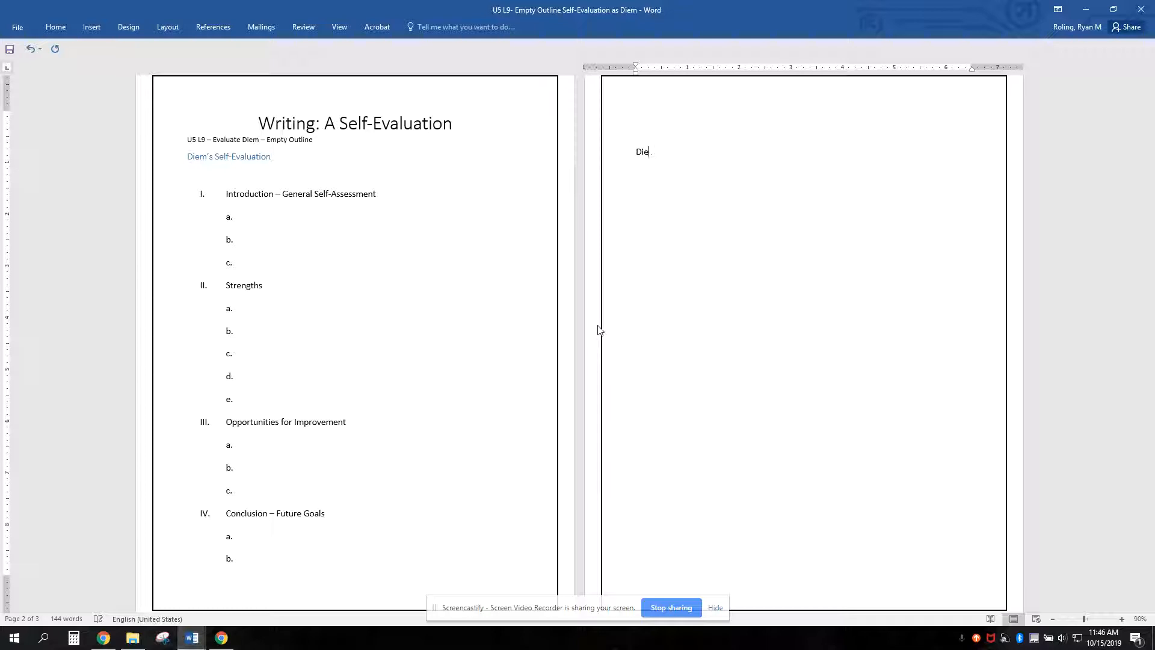
{"action": "type", "text": "m's Self-Evaluation"}
{"action": "type", "text": "Introd"}
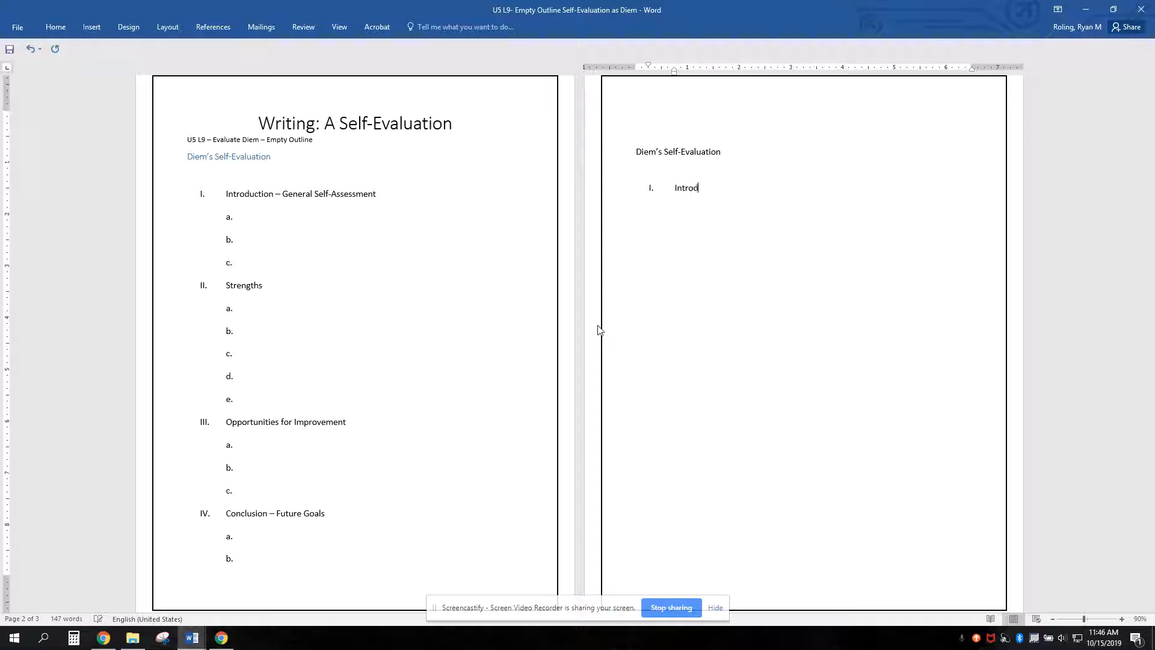
- Add main item I, "Introduction – General Self-Assessment", as a Roman-numeral outline point
{"action": "type", "text": "uction - General Self-A"}
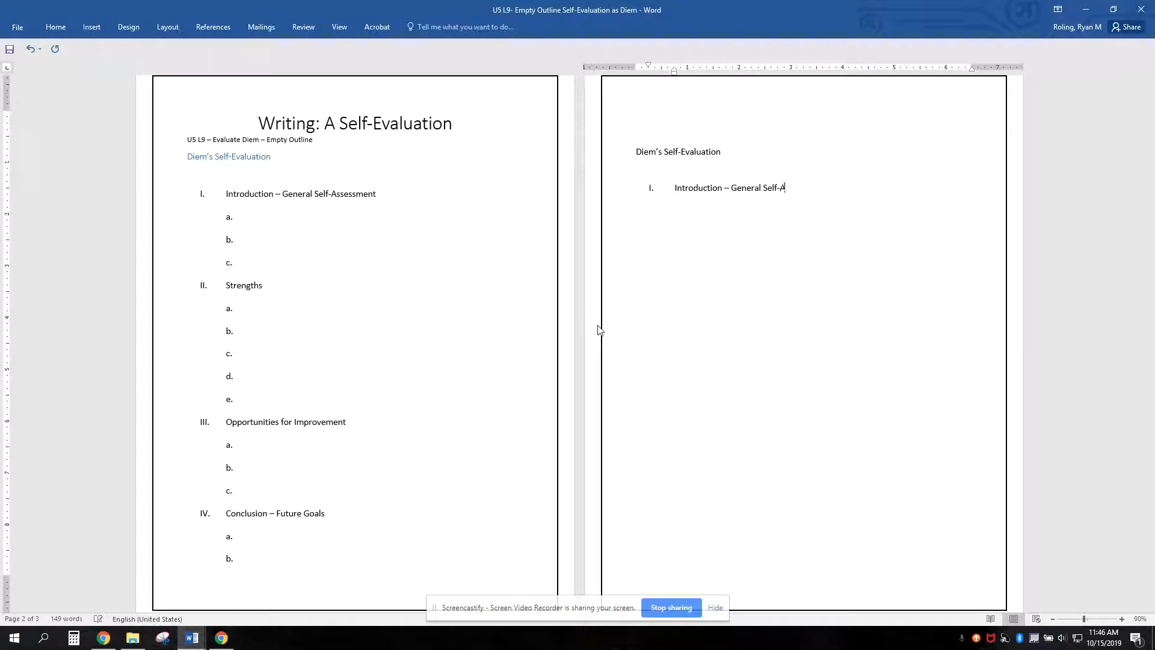
{"action": "type", "text": "ssess"}
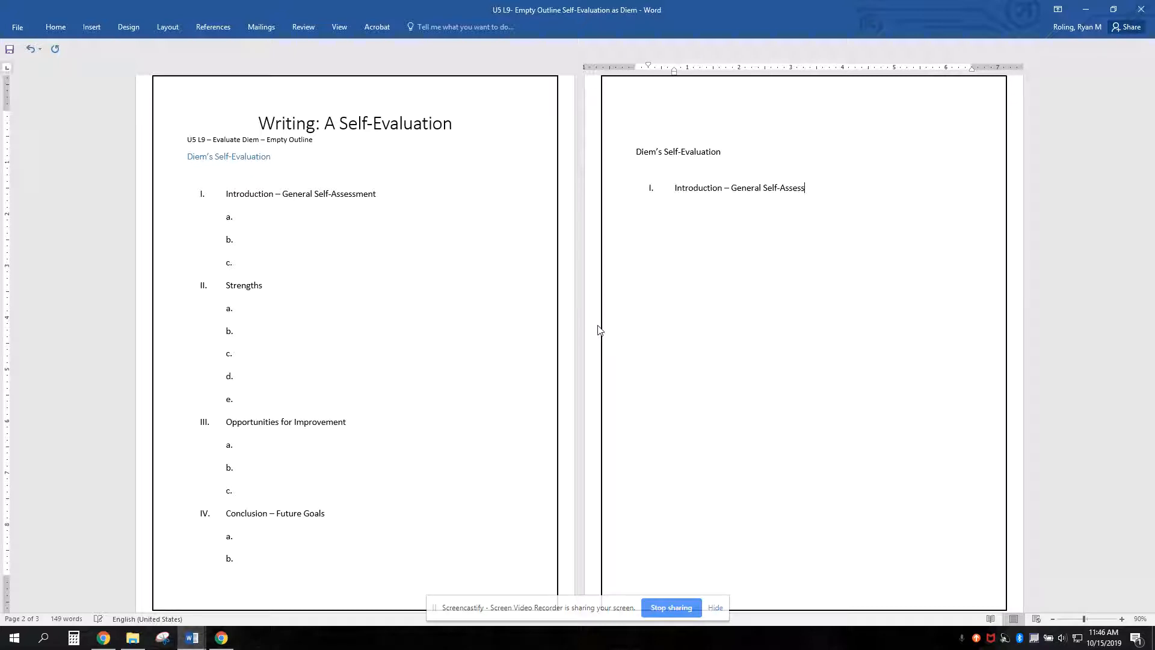
{"action": "type", "text": "ment"}
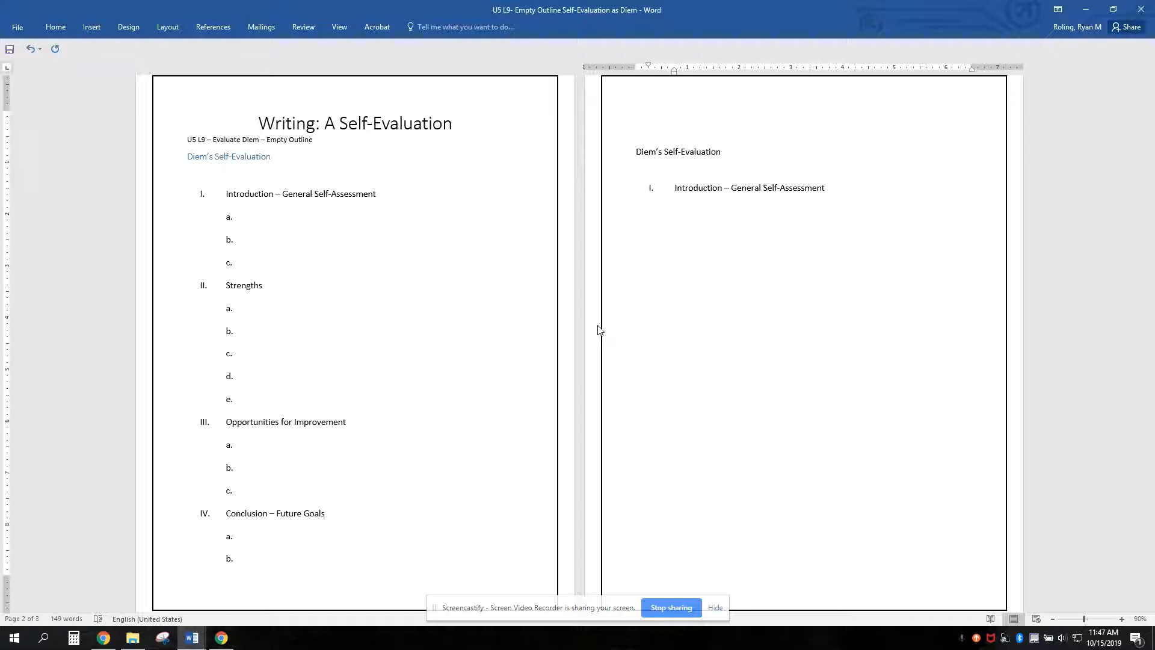
- Review the pasted notes, then start an empty lettered sub-item a. under Introduction
{"action": "scroll", "scroll_direction": "down", "scroll_amount": 3}
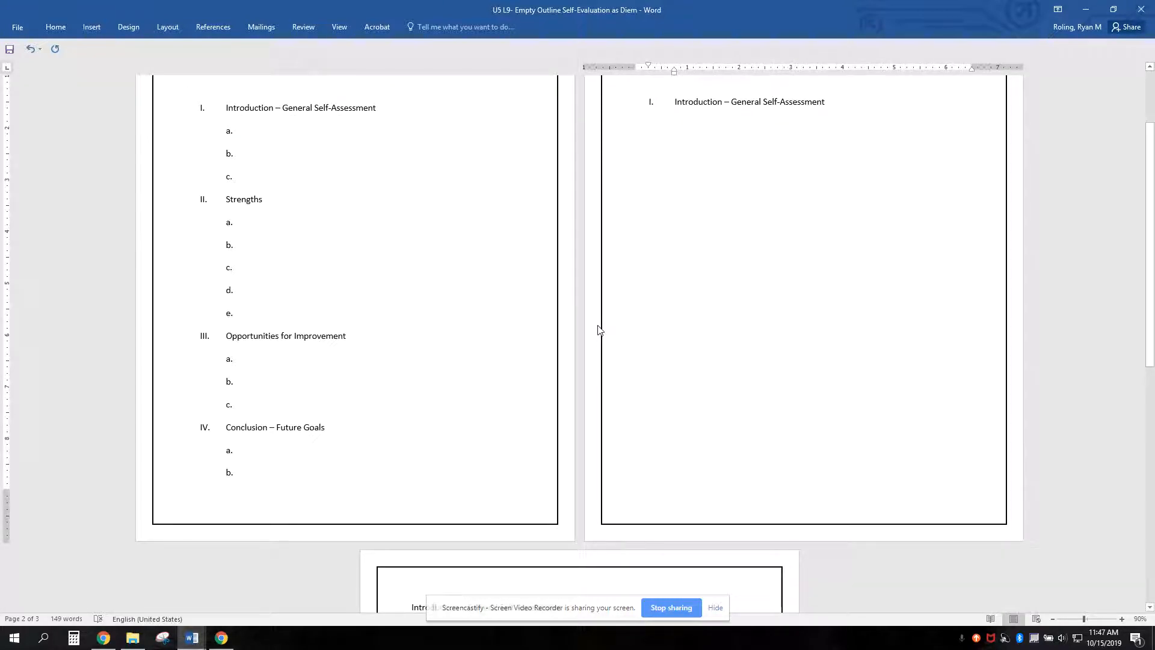
{"action": "left_click", "coordinate": [778, 115]}
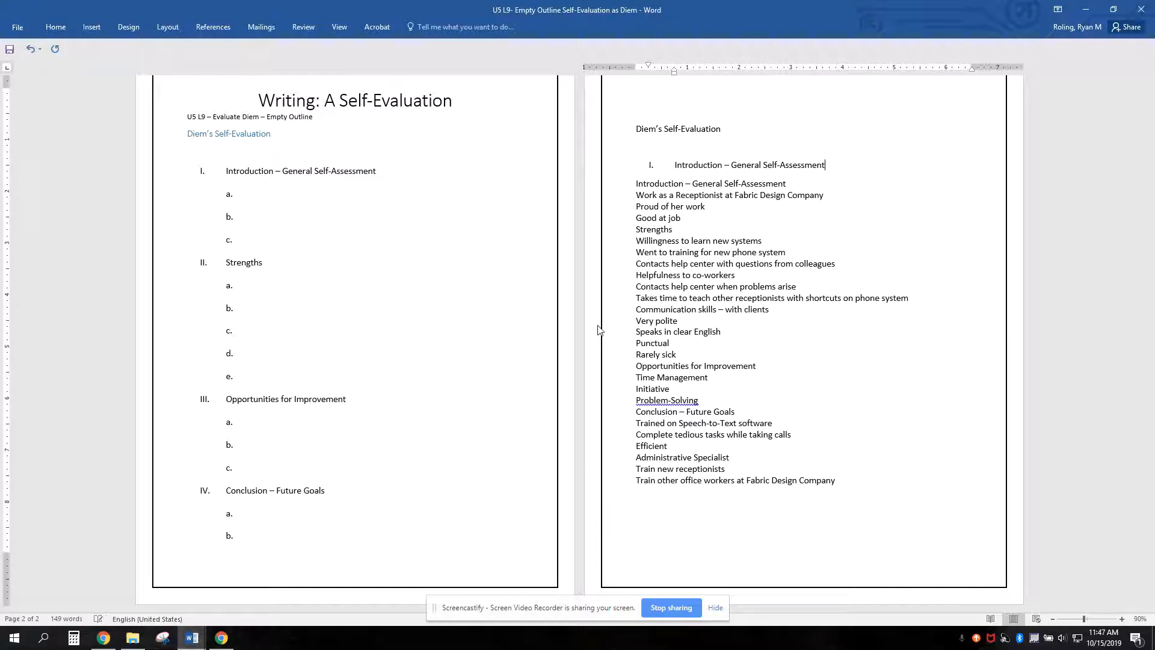
{"action": "scroll", "scroll_direction": "down", "scroll_amount": 3}
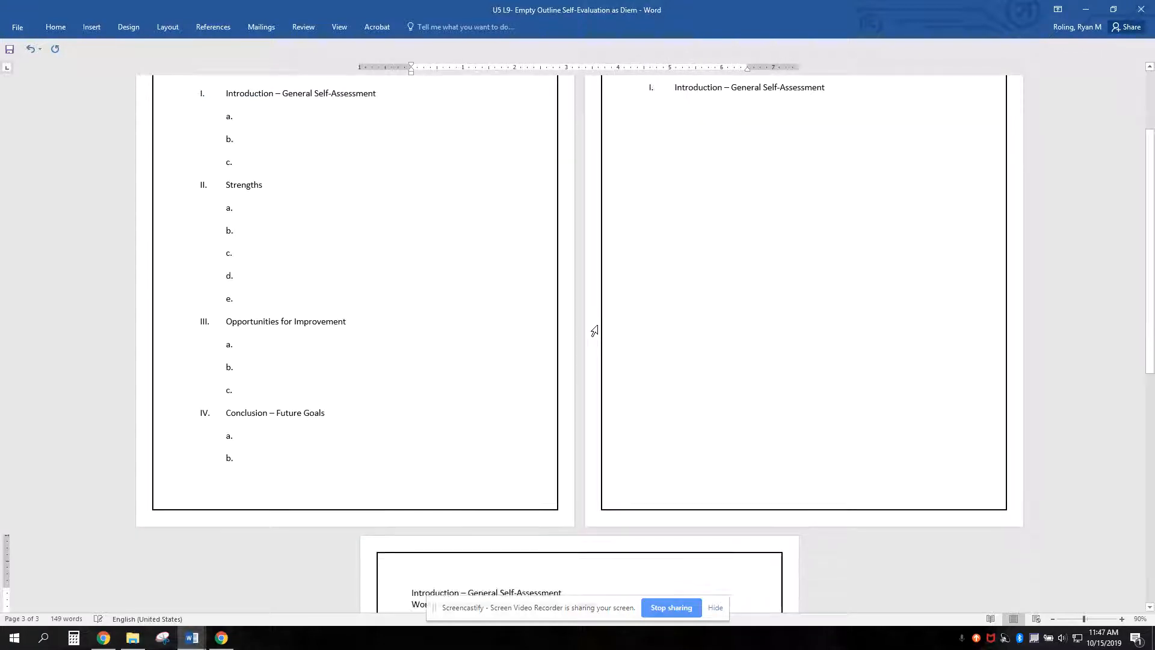
{"action": "scroll", "scroll_direction": "up", "scroll_amount": 3}
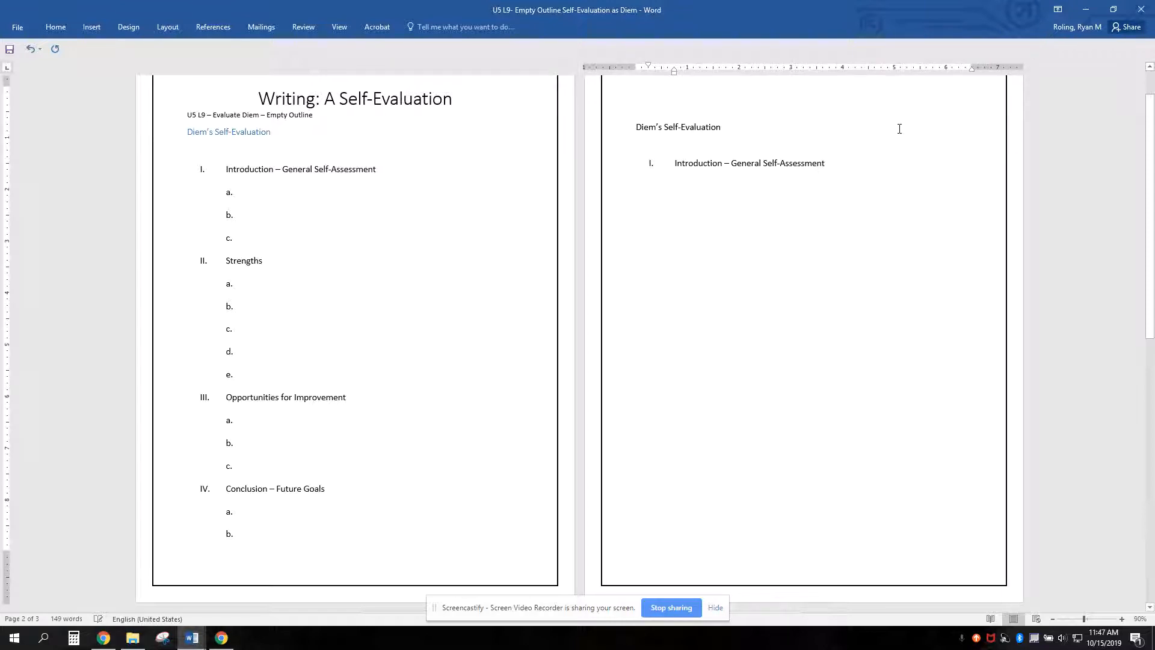
{"action": "left_click", "coordinate": [824, 162]}
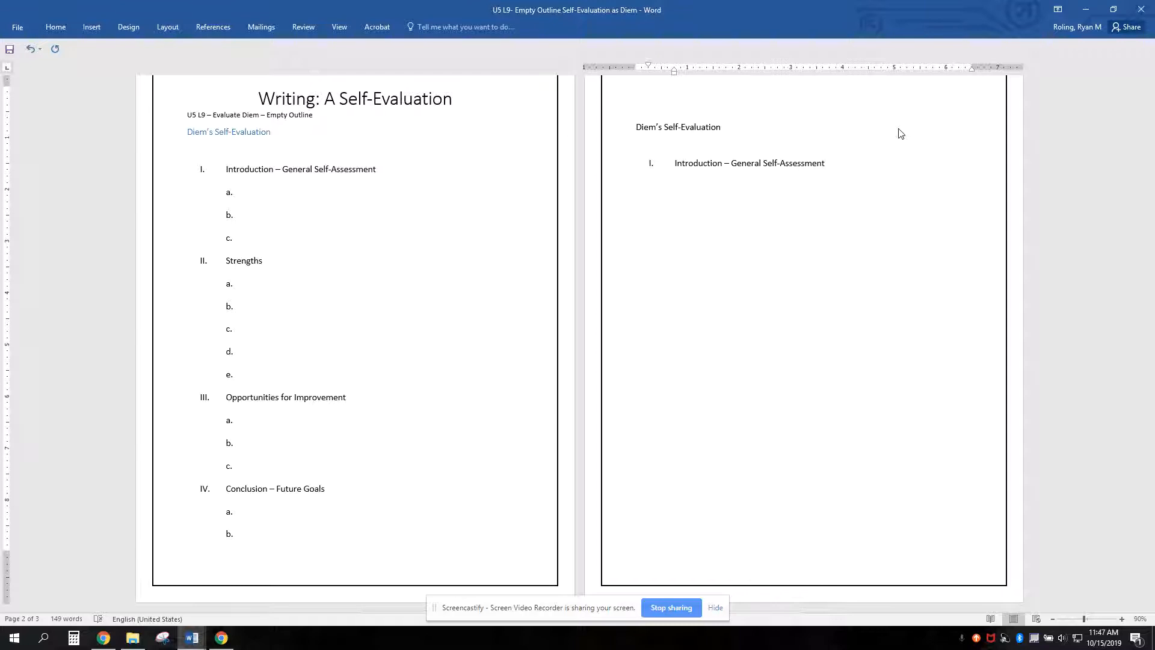
{"action": "left_click", "coordinate": [826, 162]}
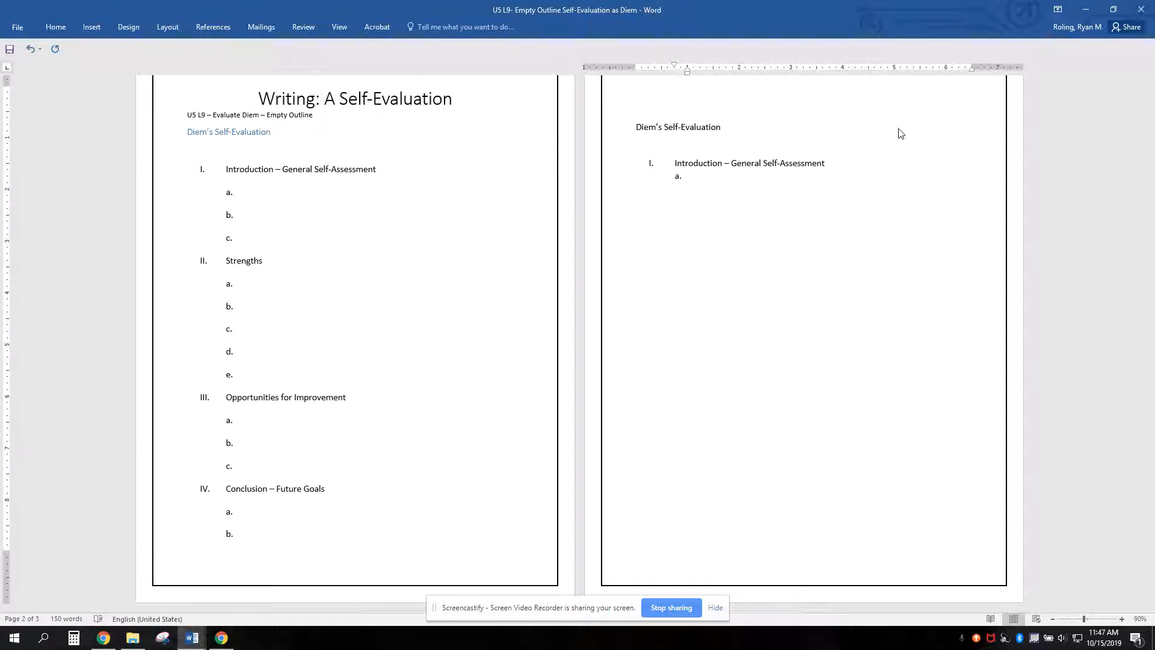
- List A receptionist, Proud of her work and Kind to clients under item I, then begin item II
{"action": "left_click", "coordinate": [688, 176]}
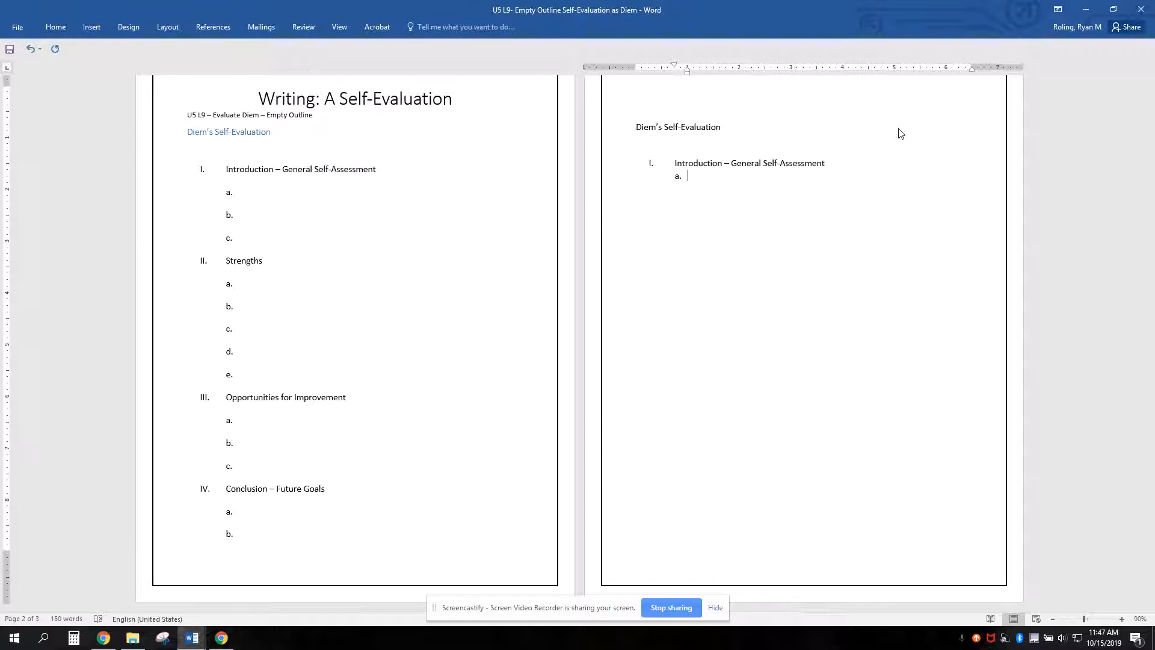
{"action": "mouse_move", "coordinate": [898, 129]}
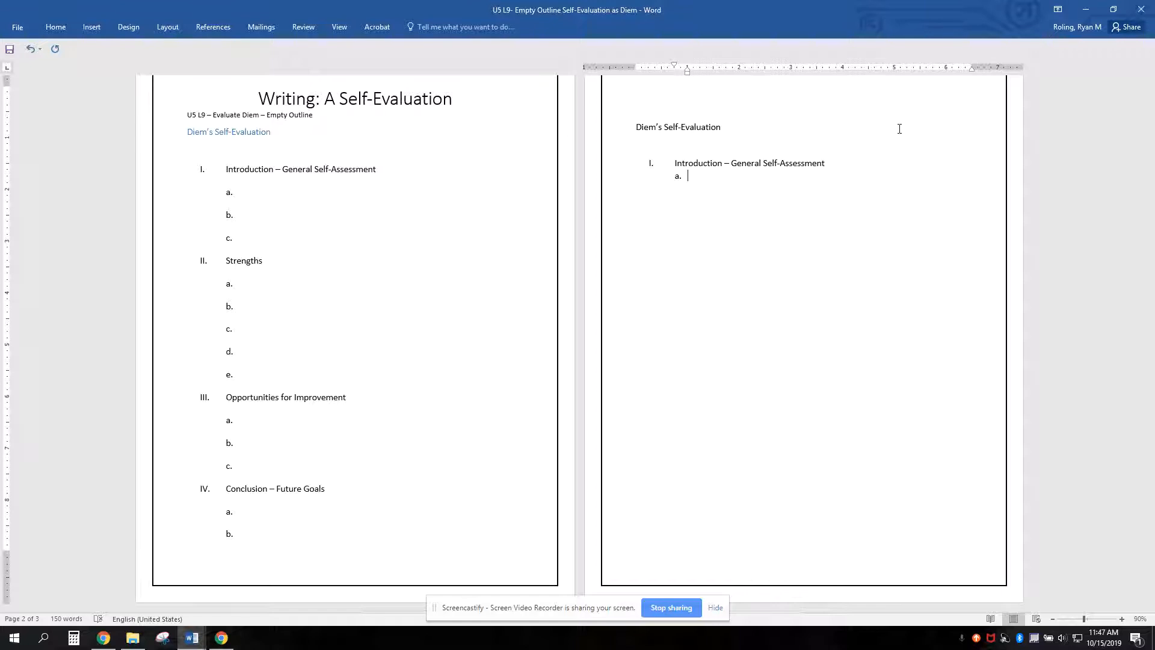
{"action": "type", "text": "A rec"}
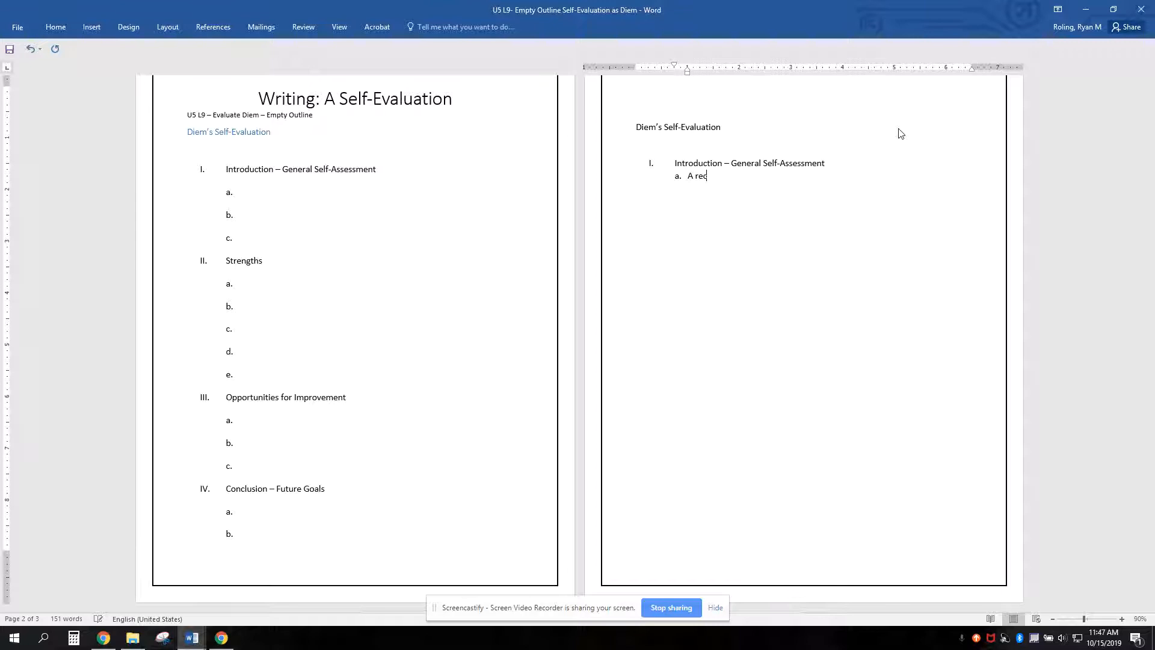
{"action": "type", "text": "eptionist"}
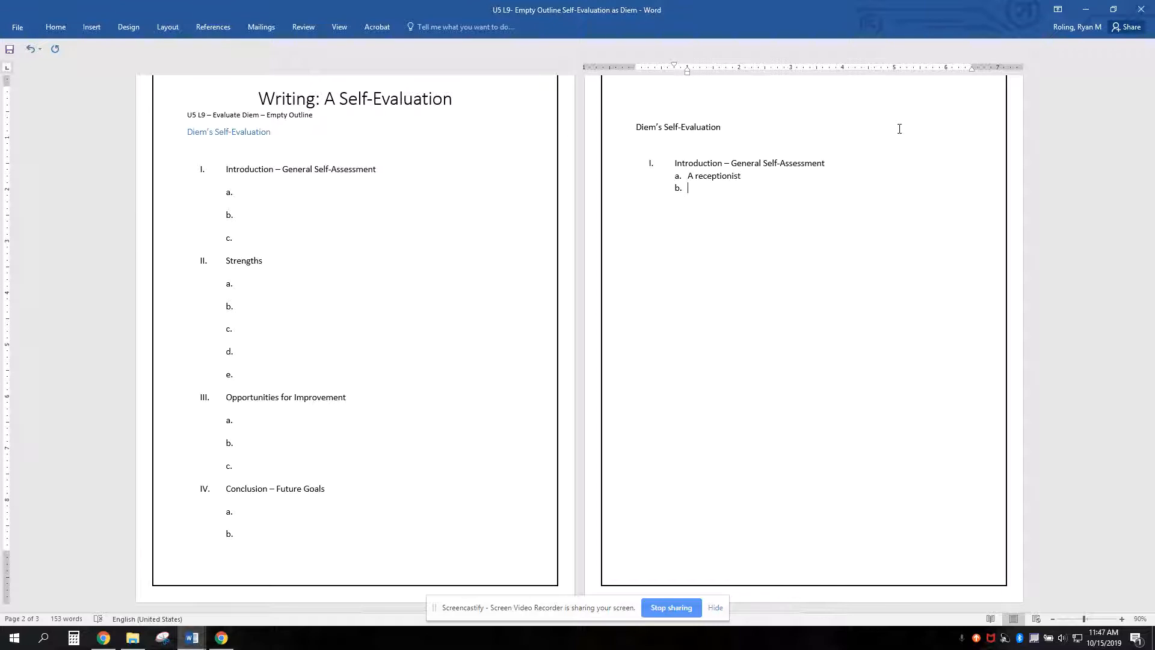
{"action": "type", "text": "Proud of her j"}
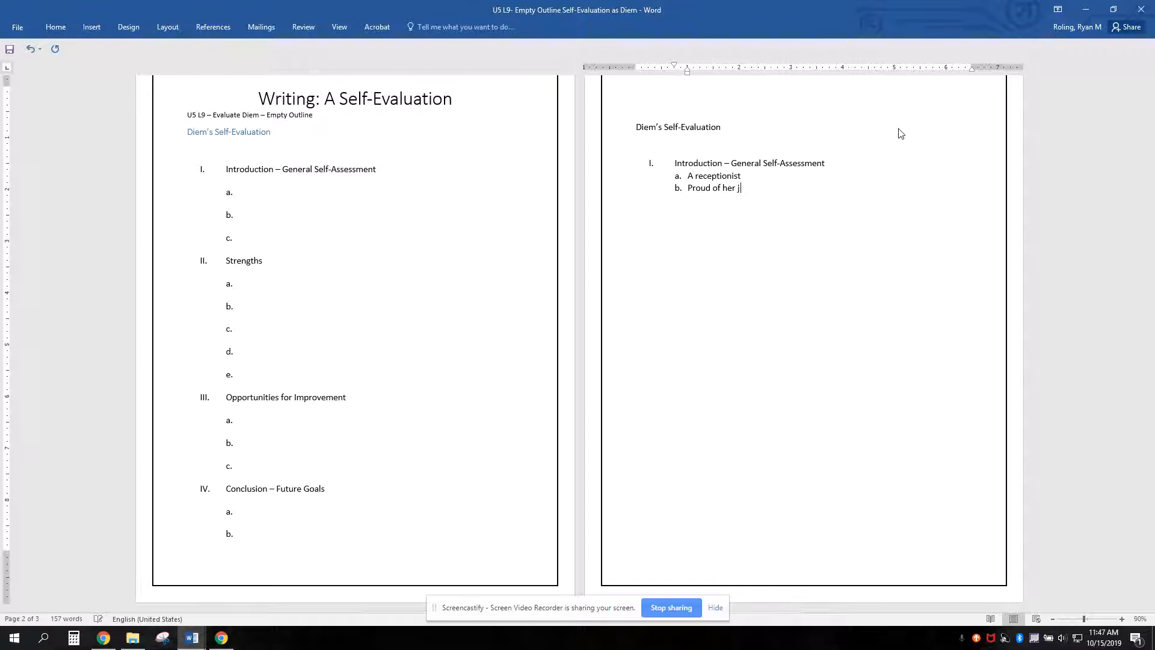
{"action": "type", "text": "work"}
{"action": "type", "text": "Kind to"}
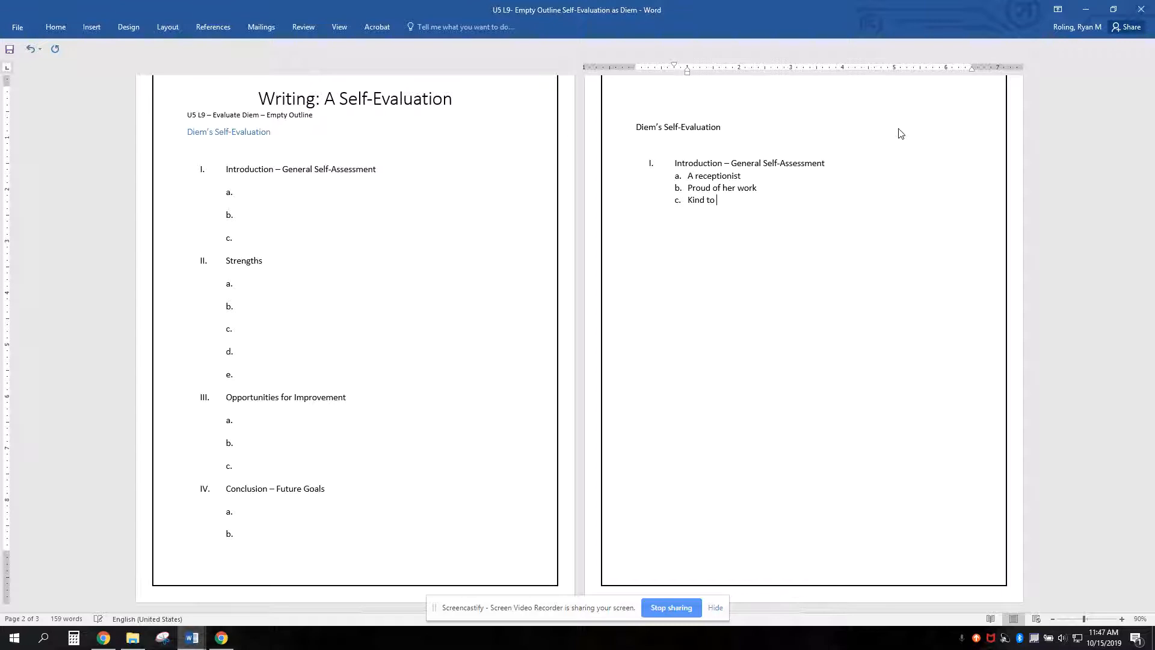
{"action": "type", "text": "clients"}
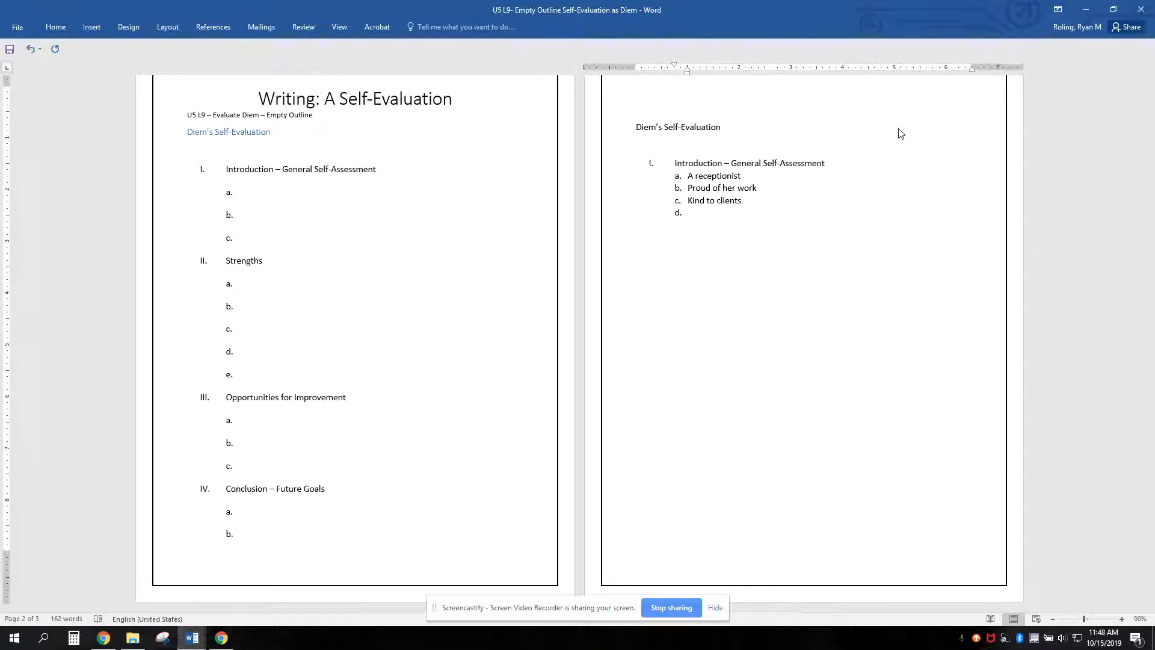
{"action": "left_click", "coordinate": [688, 211]}
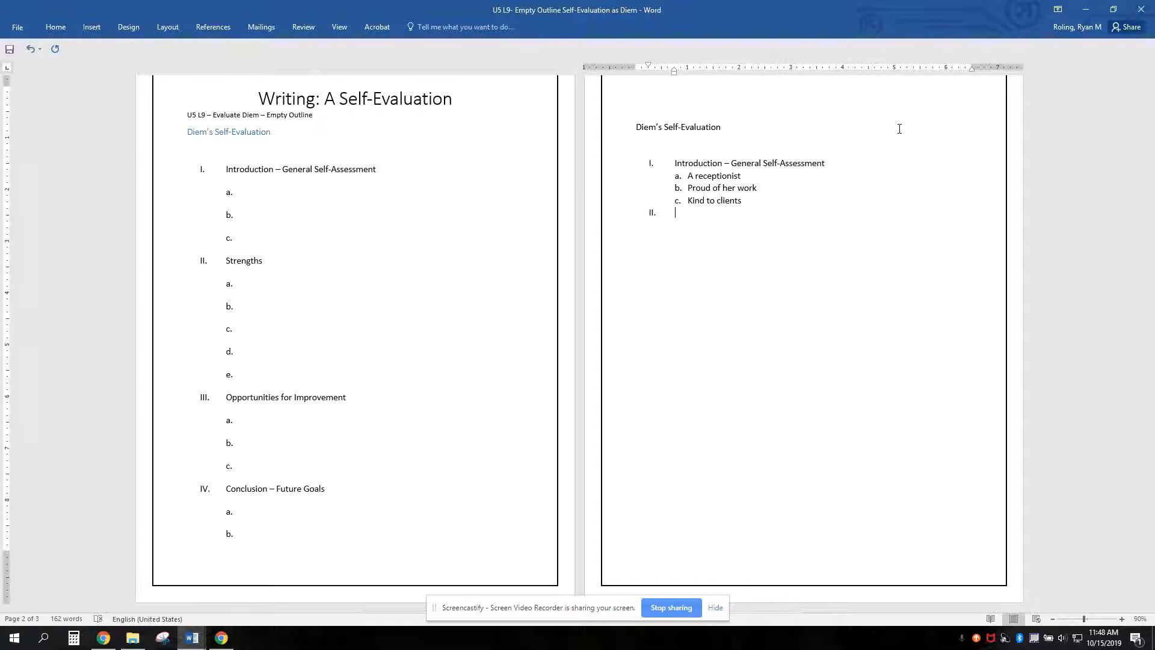
- Title item II Strengths with sub-item a, Willingness to learn new systems
{"action": "type", "text": "Ste"}
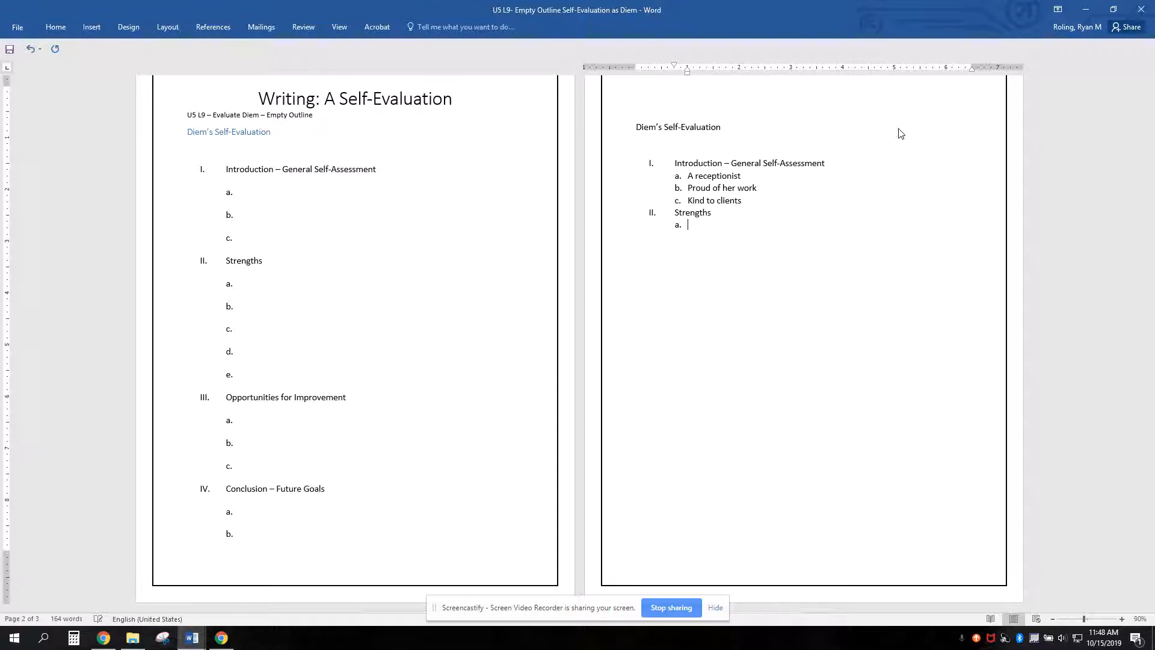
{"action": "scroll", "scroll_direction": "down", "scroll_amount": 3}
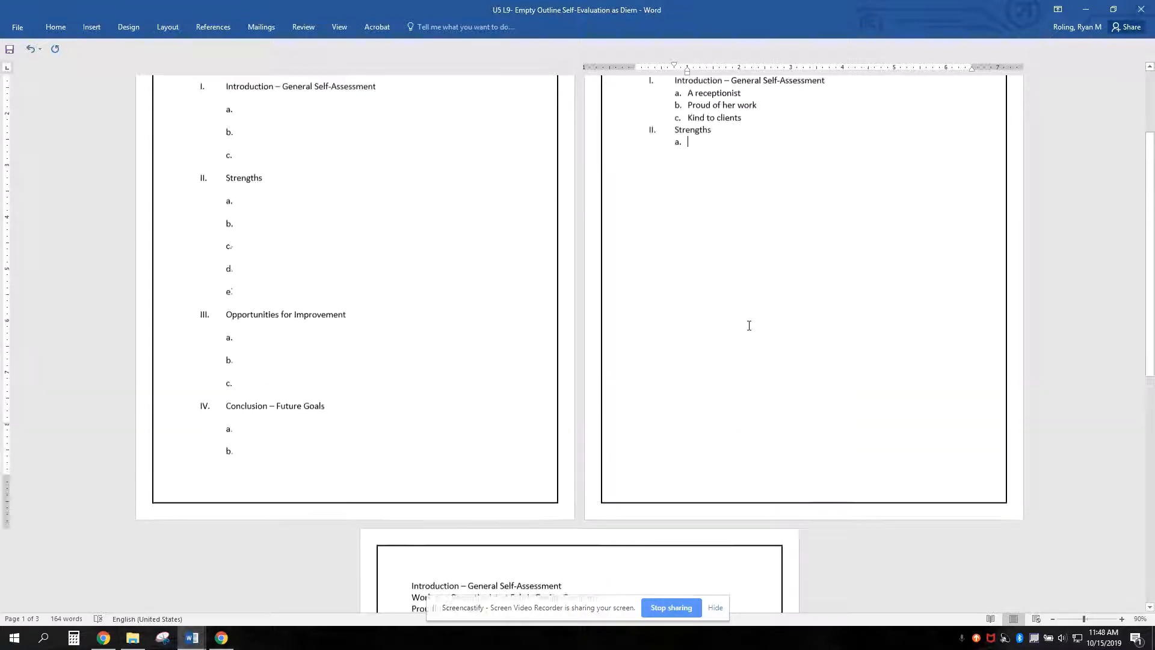
{"action": "type", "text": "Wi"}
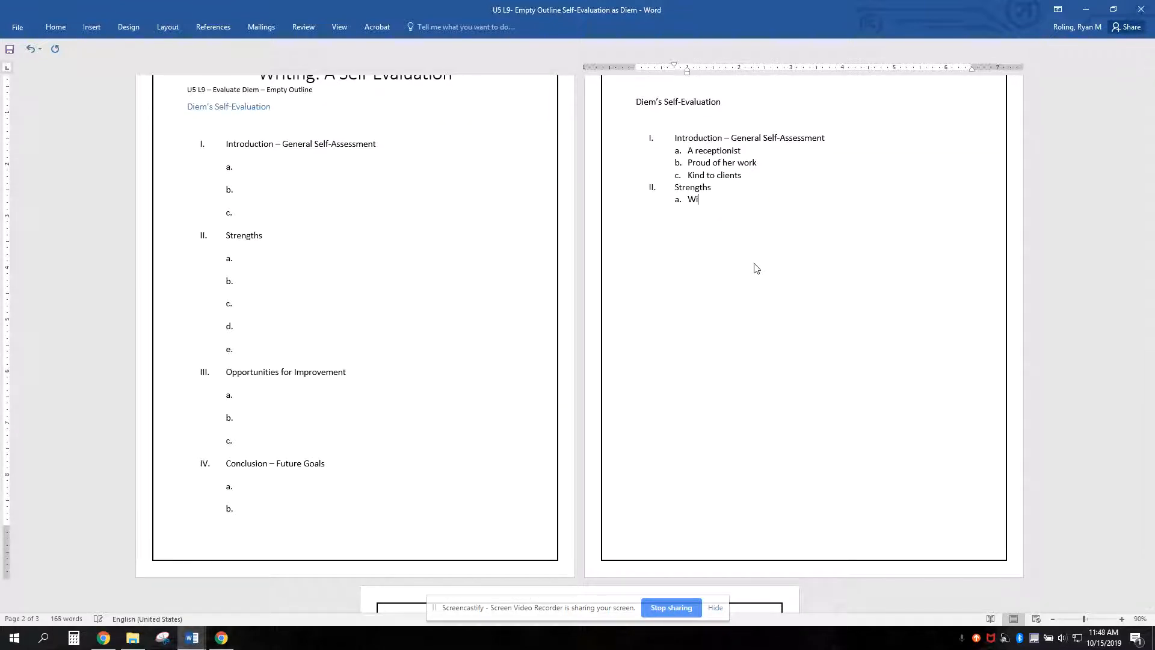
{"action": "type", "text": "llingness"}
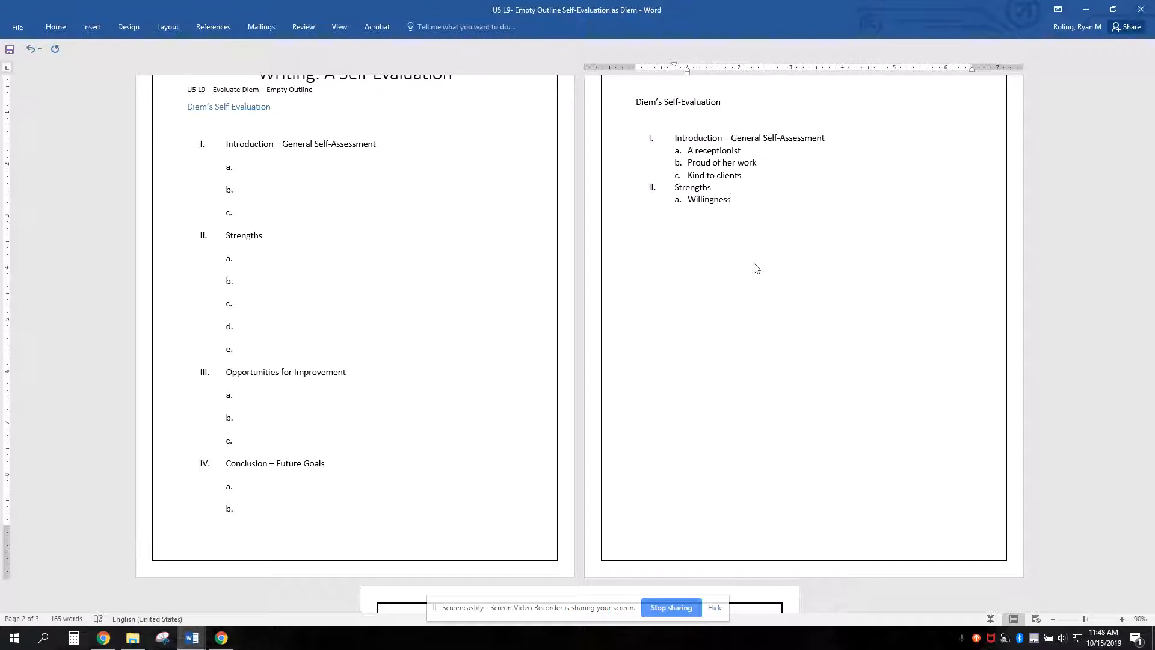
{"action": "type", "text": "to learn"}
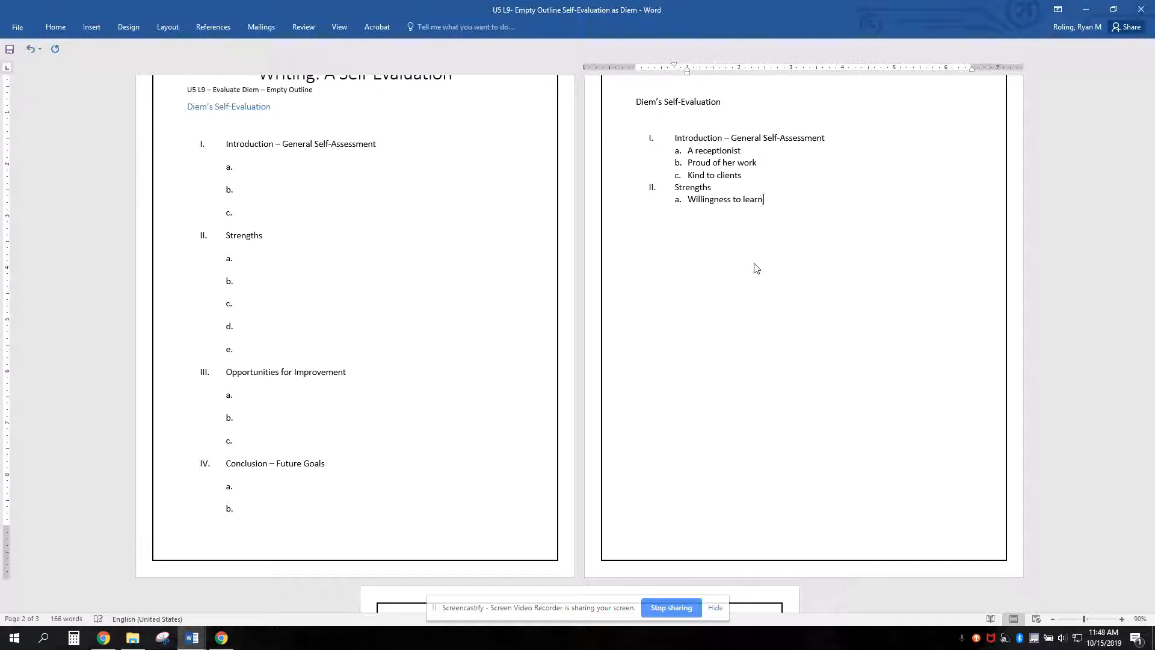
{"action": "type", "text": "new systems"}
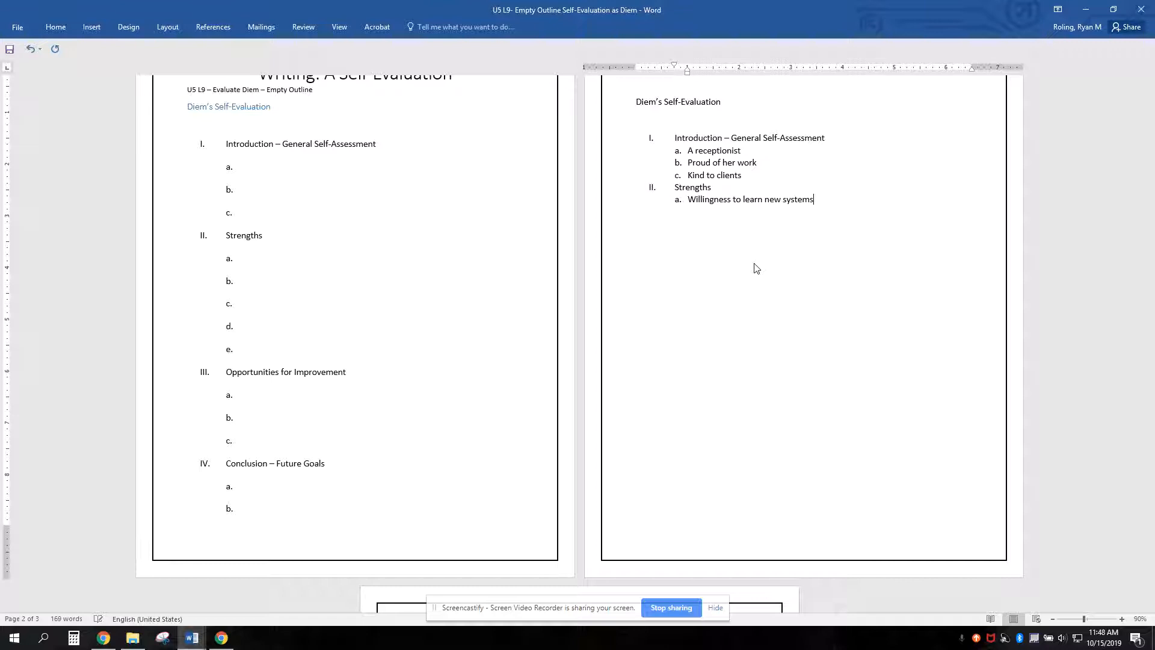
- Add sub-item b, Helpfulness to co-workers, then begin item III
{"action": "scroll", "scroll_direction": "down", "scroll_amount": 3}
{"action": "type", "text": "Help"}
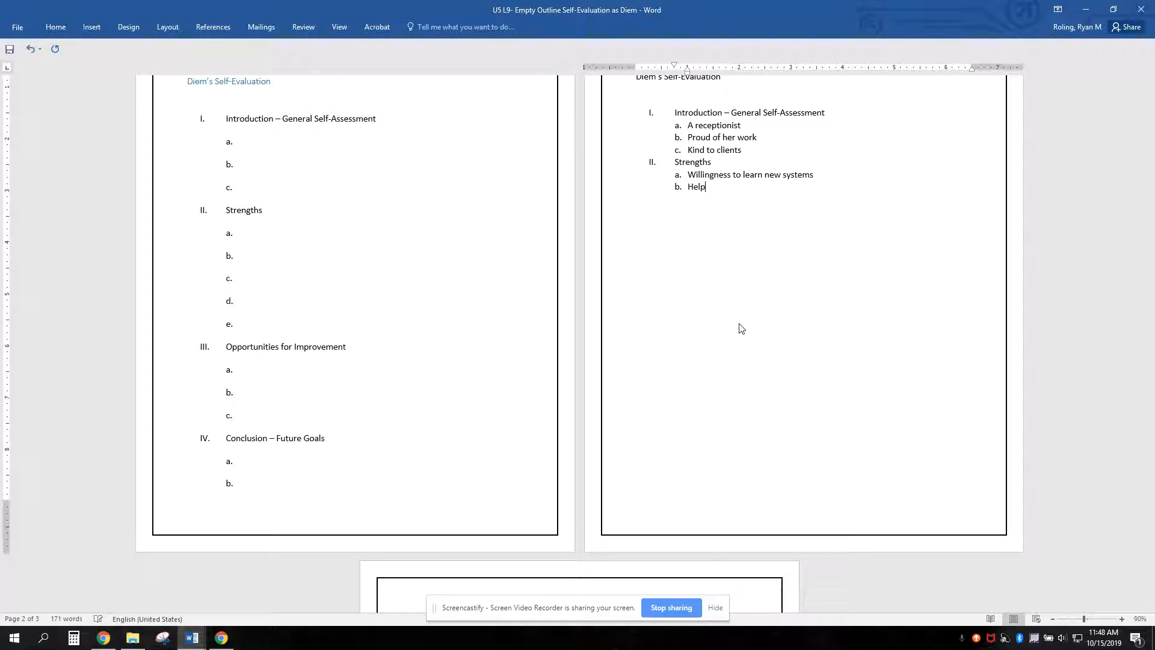
{"action": "type", "text": "fulness to co"}
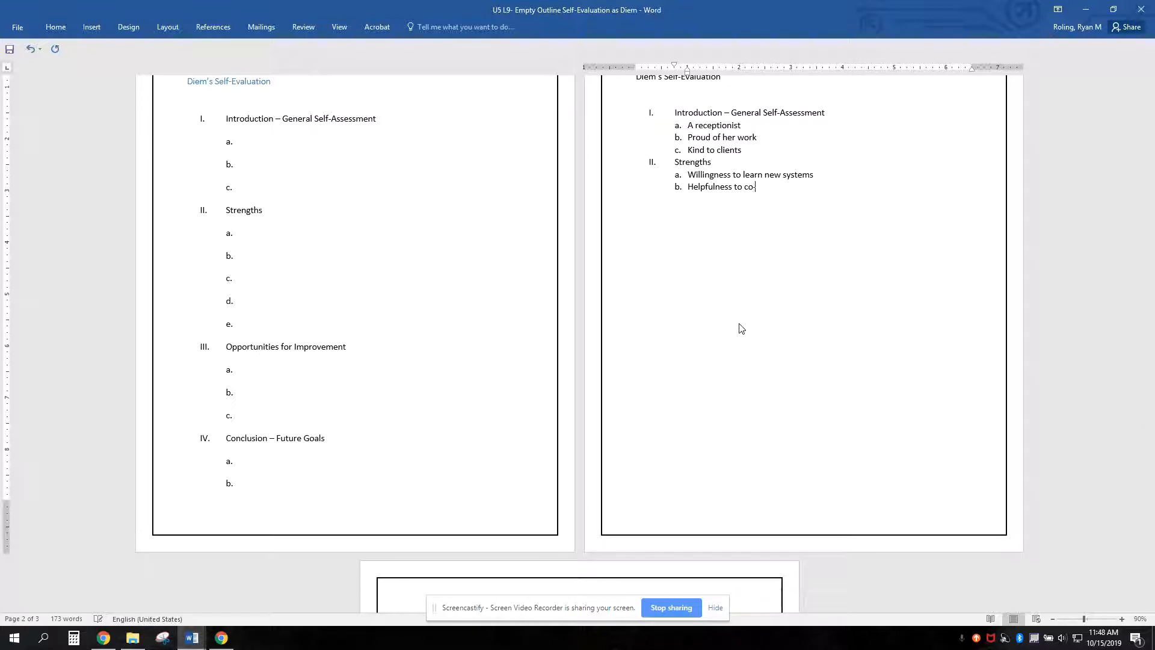
{"action": "type", "text": "-workers"}
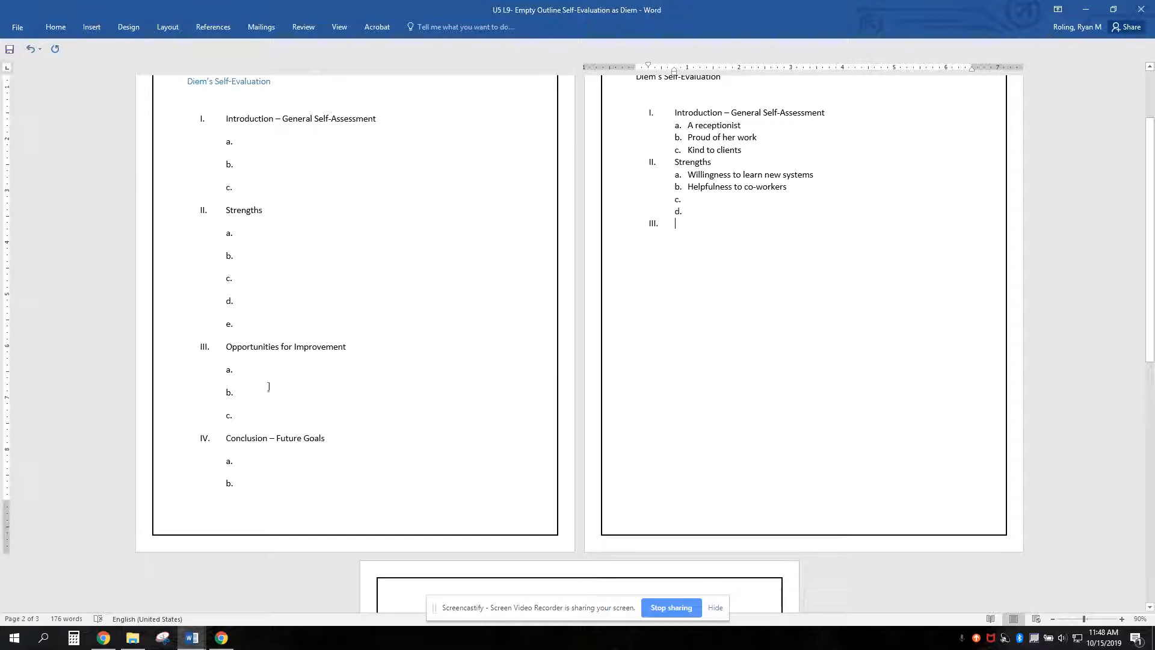
{"action": "mouse_move", "coordinate": [224, 306]}
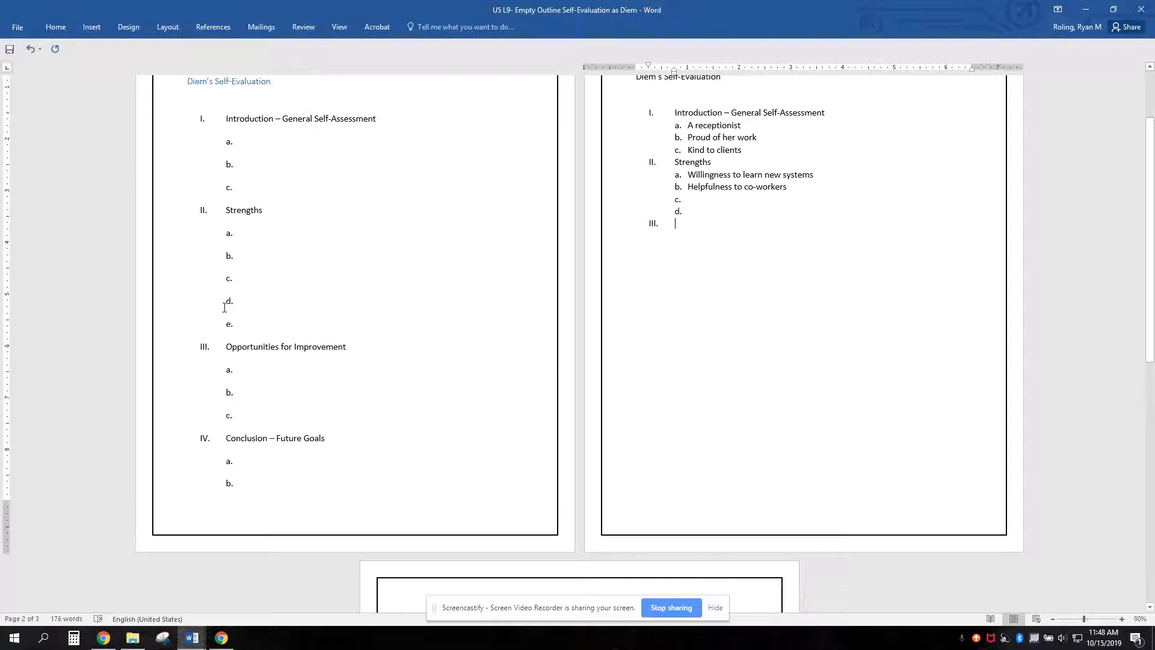
{"action": "mouse_move", "coordinate": [663, 205]}
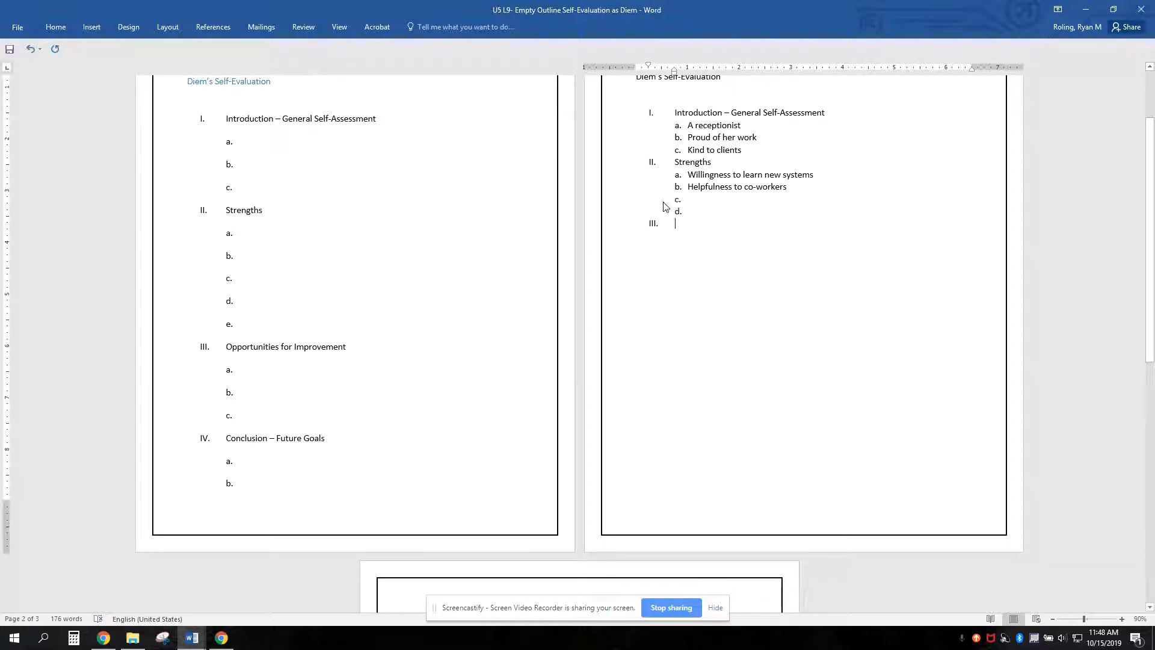
- Title item III Opportunities for Improvement
{"action": "type", "text": "Opporut"}
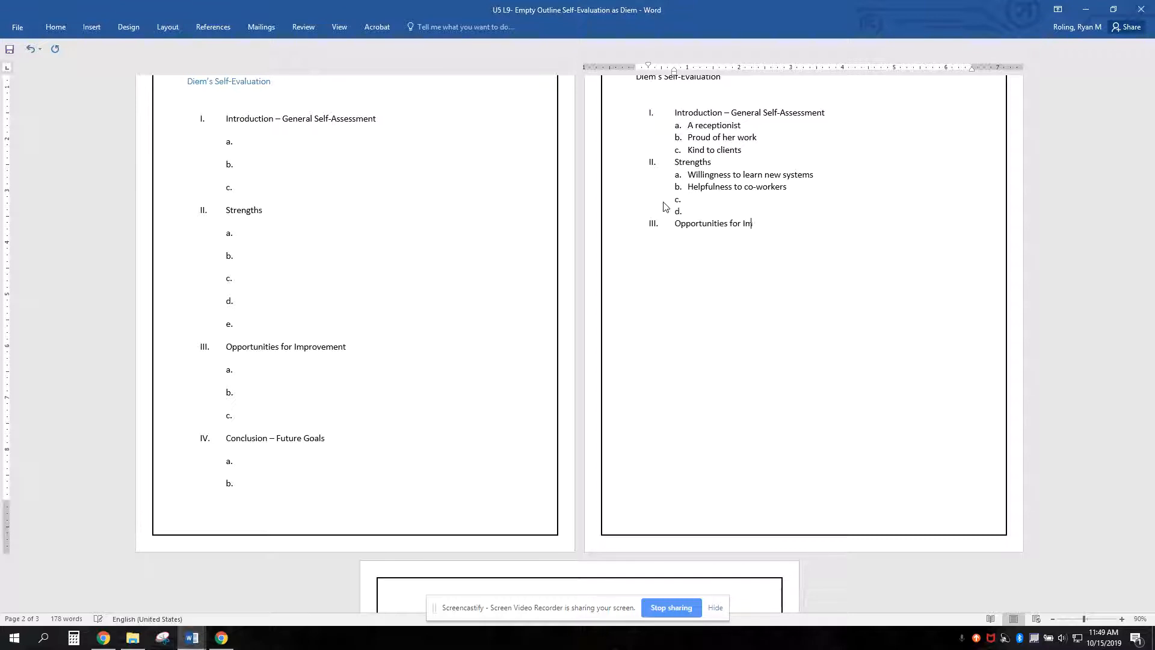
{"action": "type", "text": "pro"}
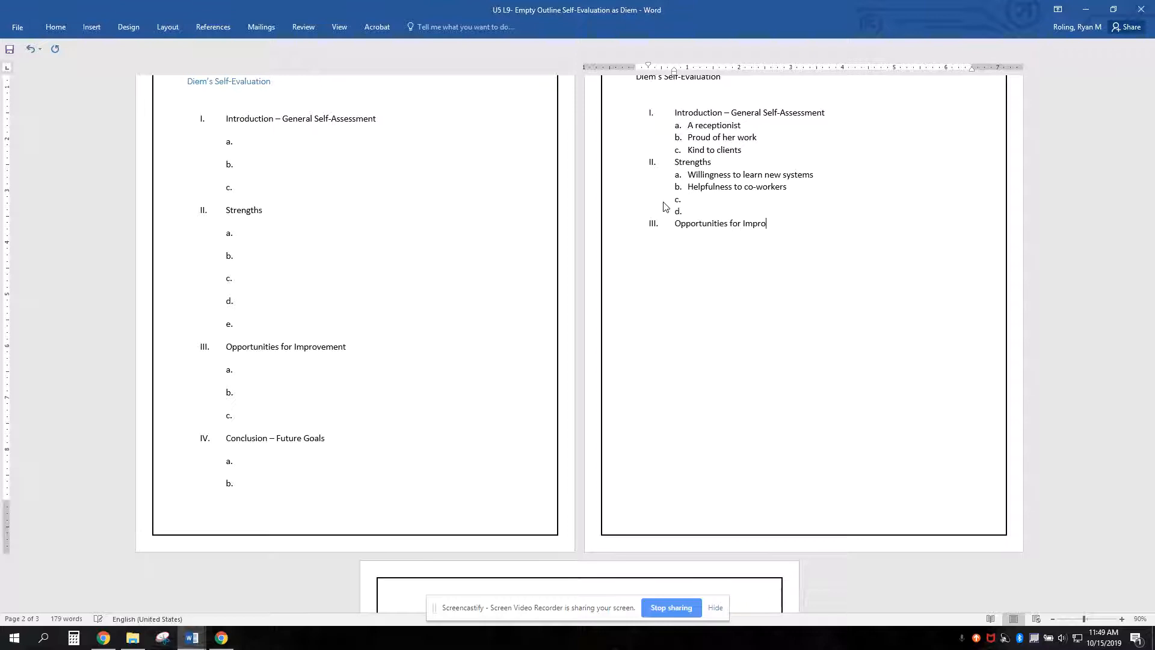
{"action": "type", "text": "vement"}
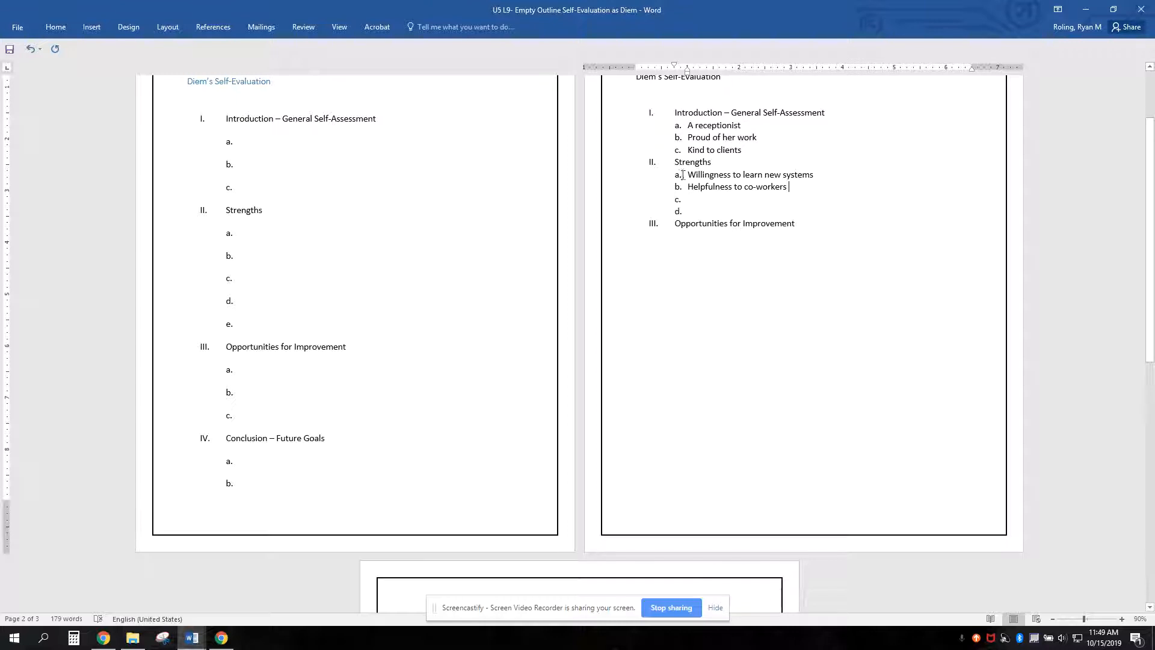
{"action": "mouse_move", "coordinate": [795, 188]}
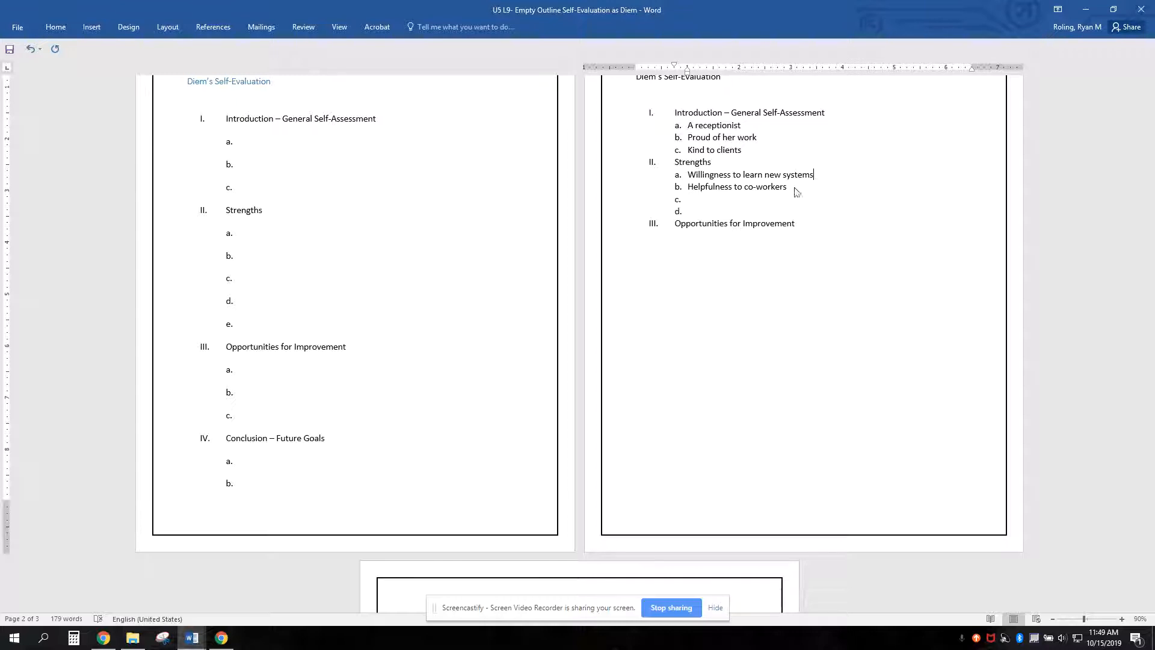
- Nest placeholder roman-numeral points: one under Willingness, three under Helpfulness to co-workers
{"action": "key", "text": "enter"}
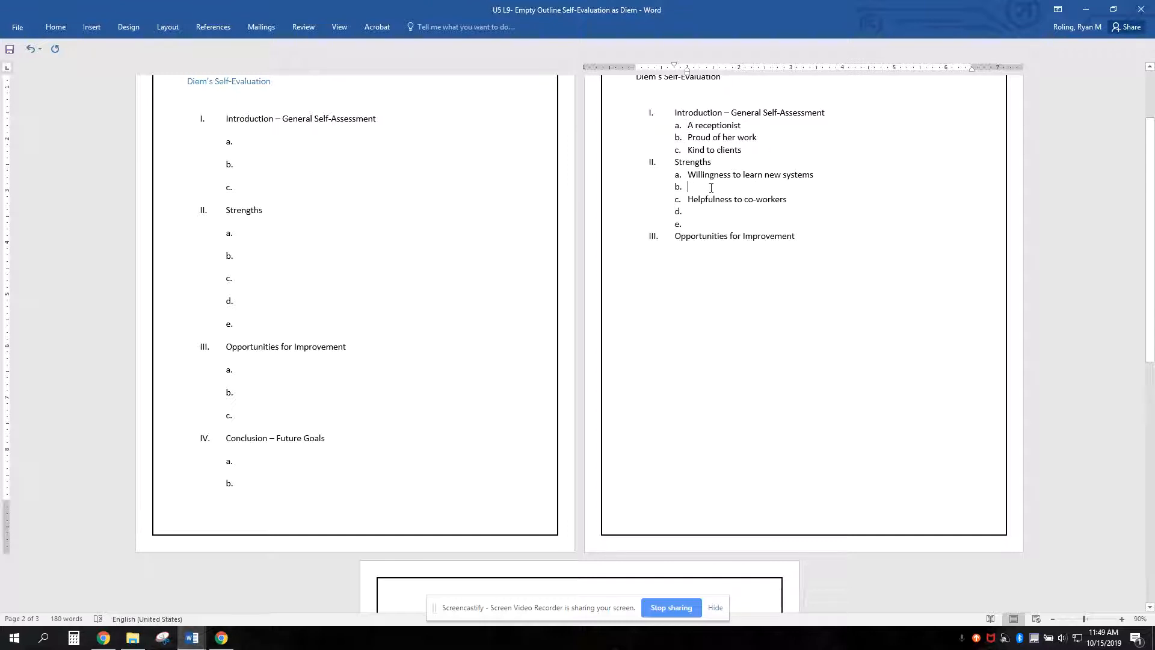
{"action": "key", "text": "Tab"}
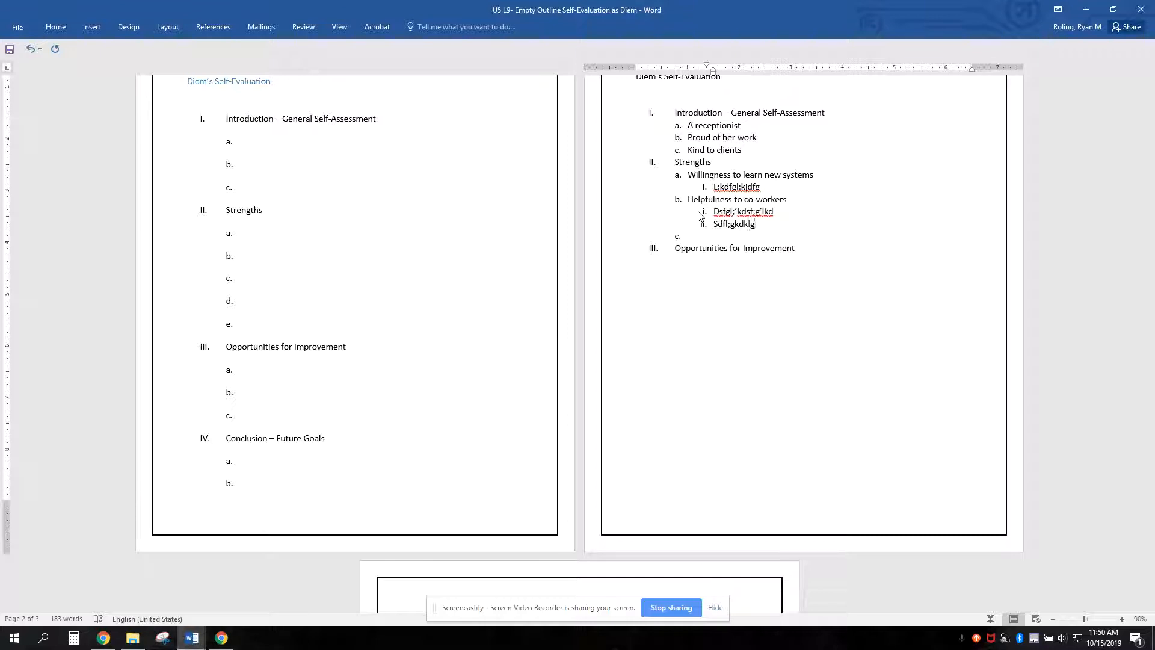
{"action": "type", "text": "';slfdkgsklfdgslf'dk"}
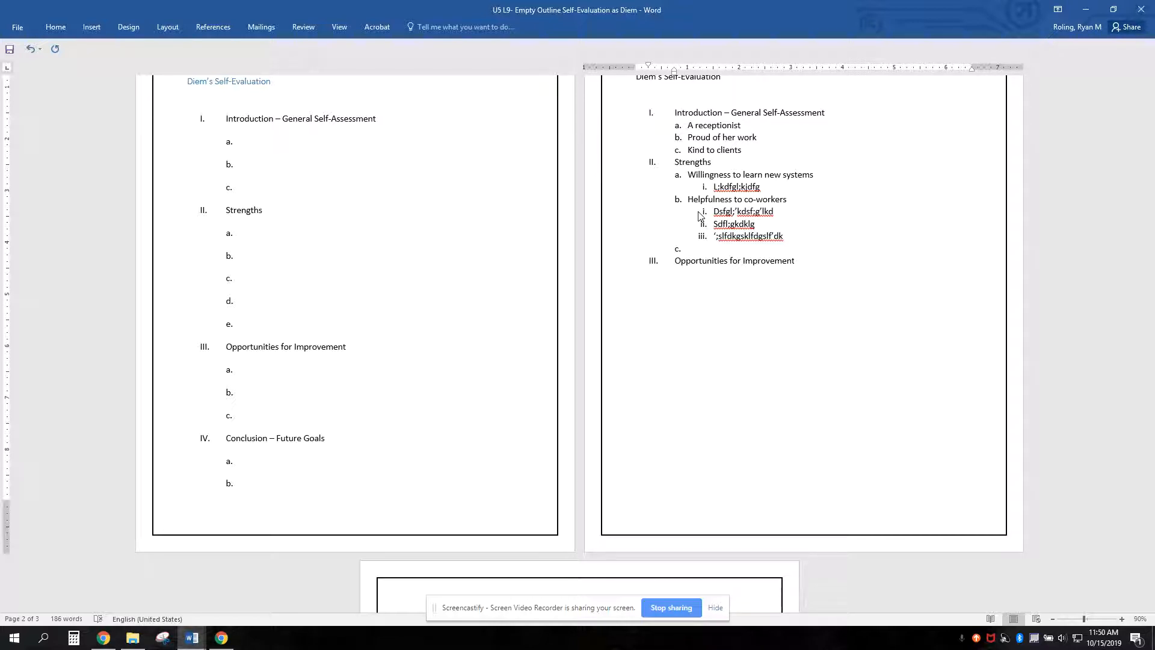
- Add placeholder sub-item a with one nested point under Opportunities for Improvement, then begin item IV
{"action": "left_click", "coordinate": [793, 260]}
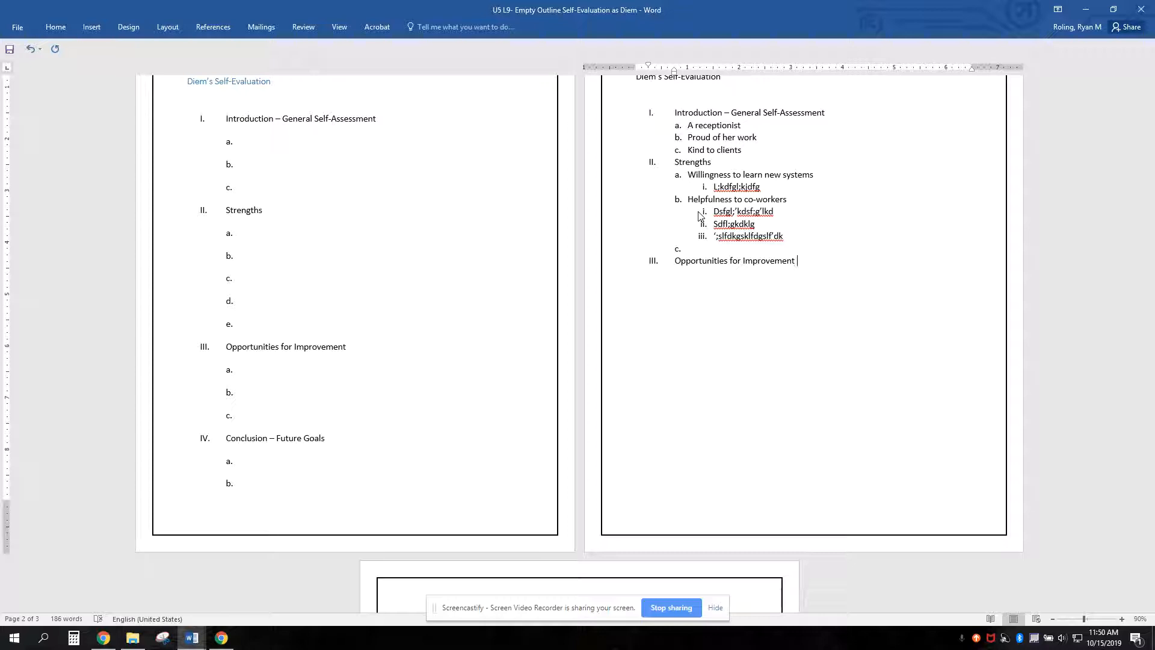
{"action": "mouse_move", "coordinate": [641, 273]}
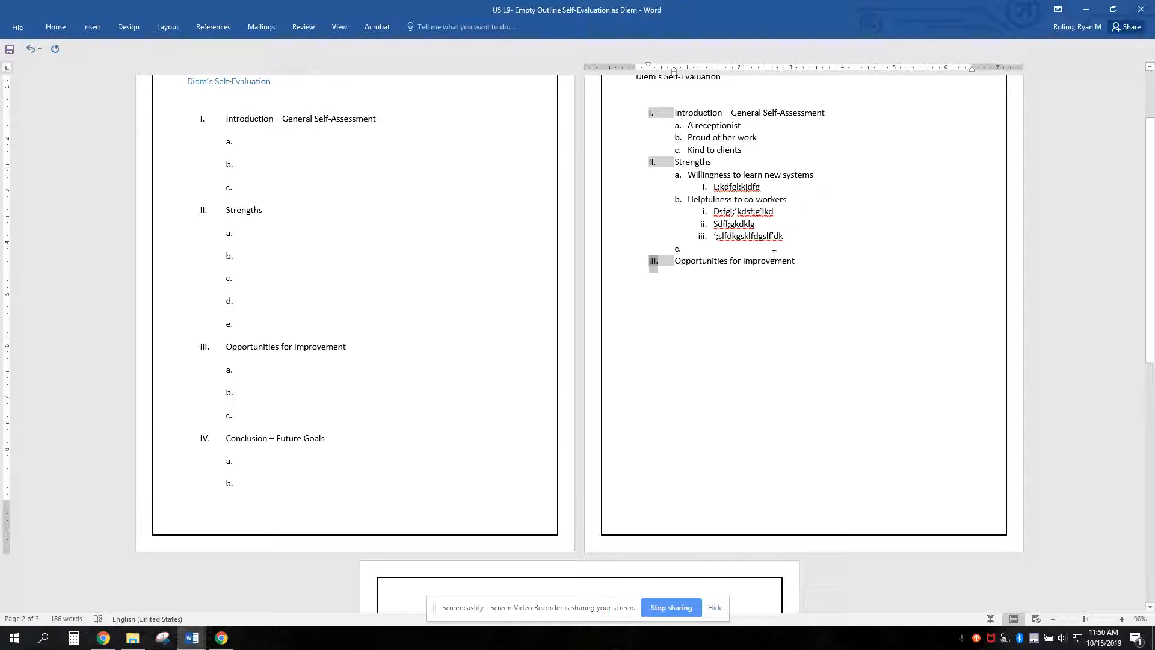
{"action": "left_click", "coordinate": [797, 260]}
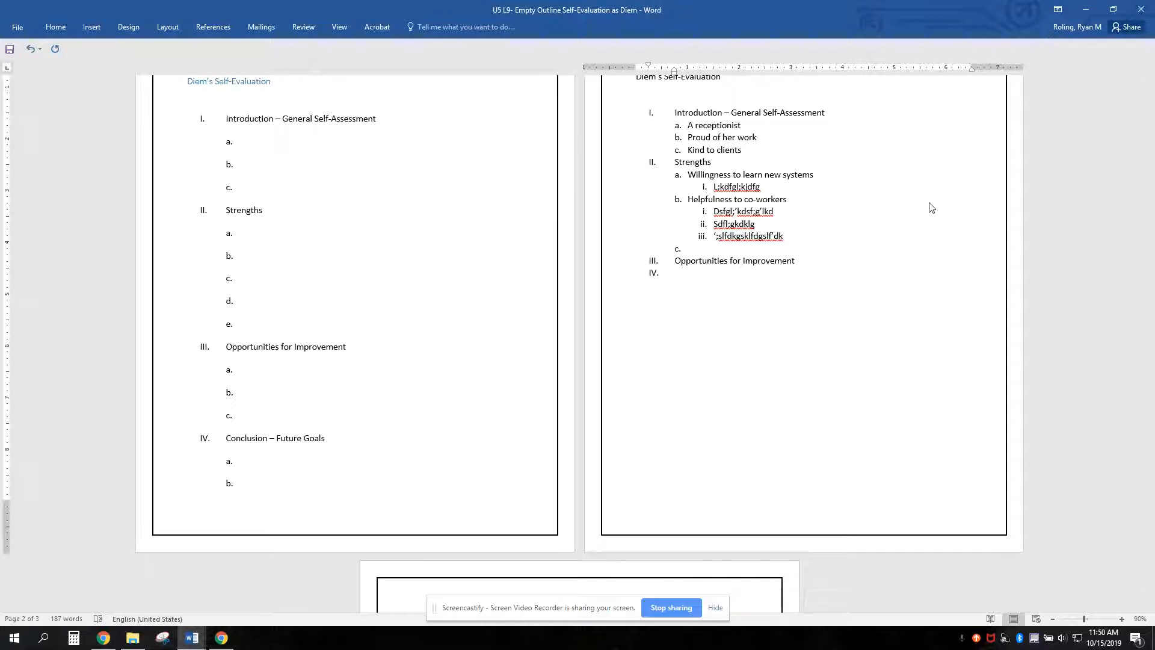
{"action": "left_click", "coordinate": [674, 273]}
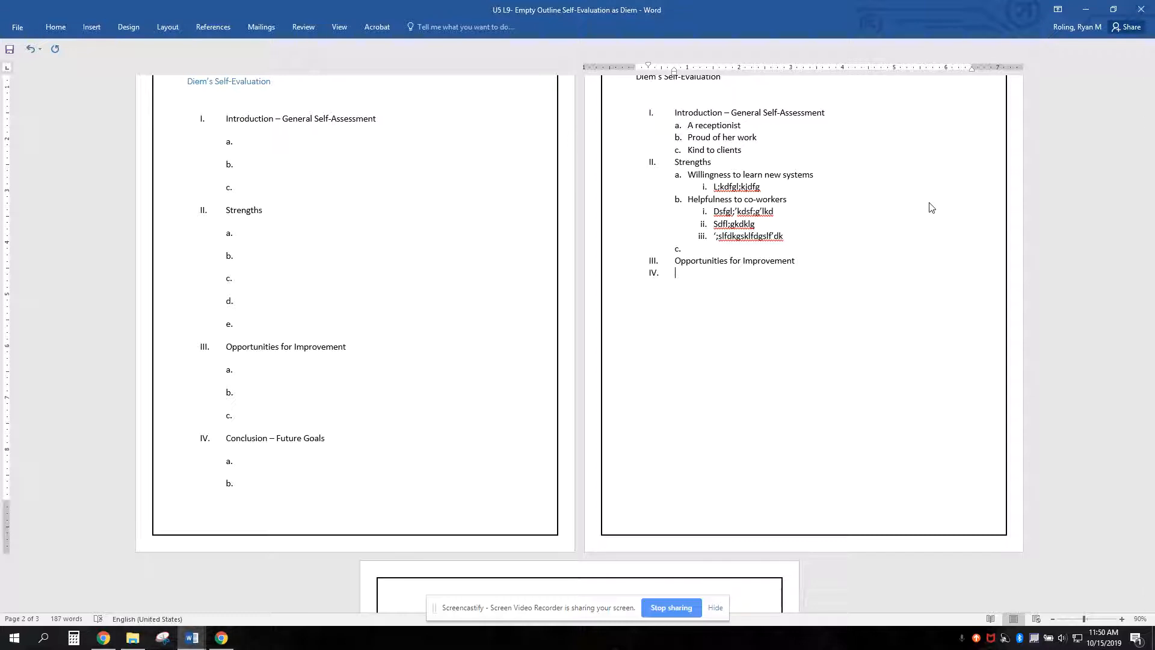
{"action": "key", "text": "Tab"}
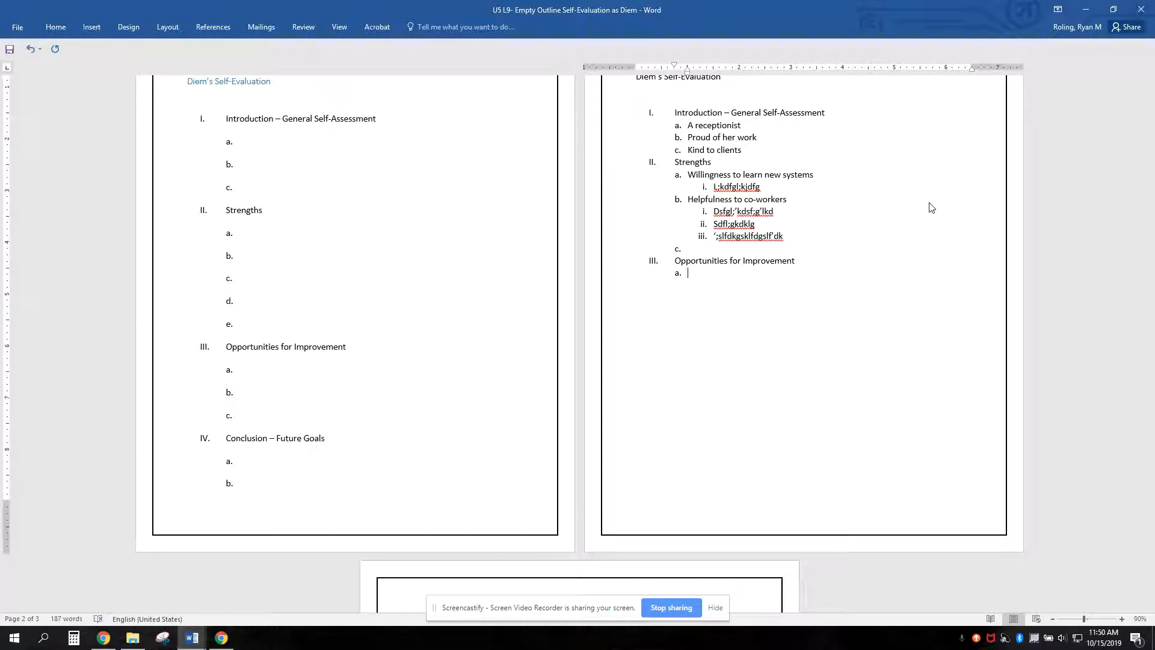
{"action": "type", "text": "fdghsdfgdfgs"}
{"action": "type", "text": "fdsghs"}
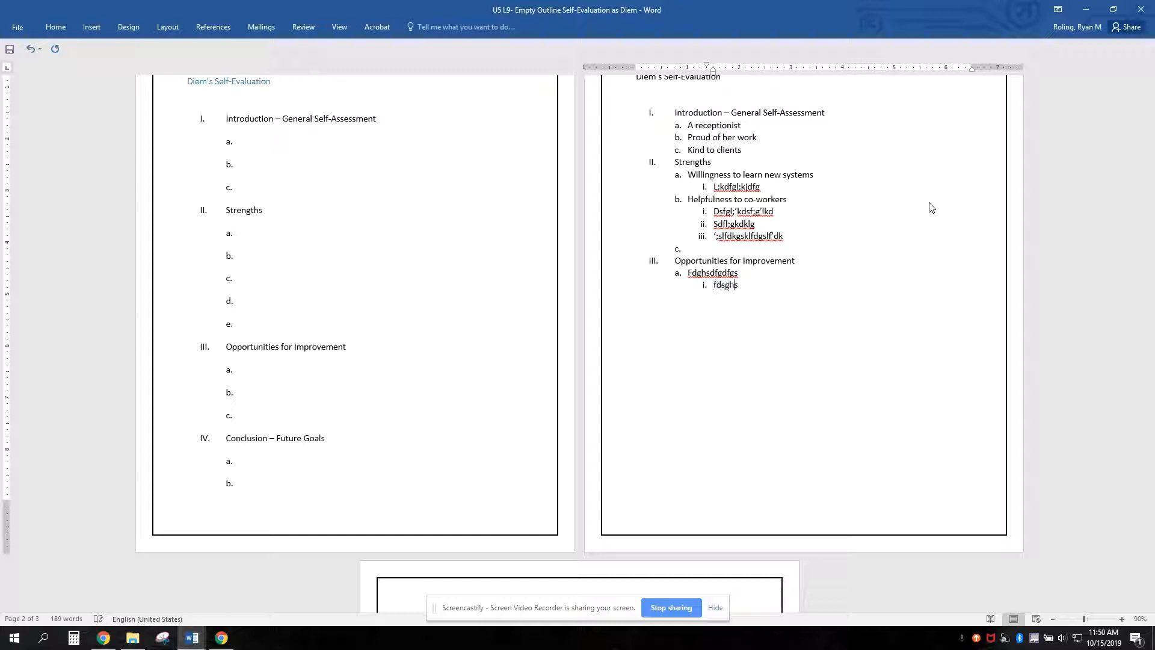
{"action": "key", "text": "enter"}
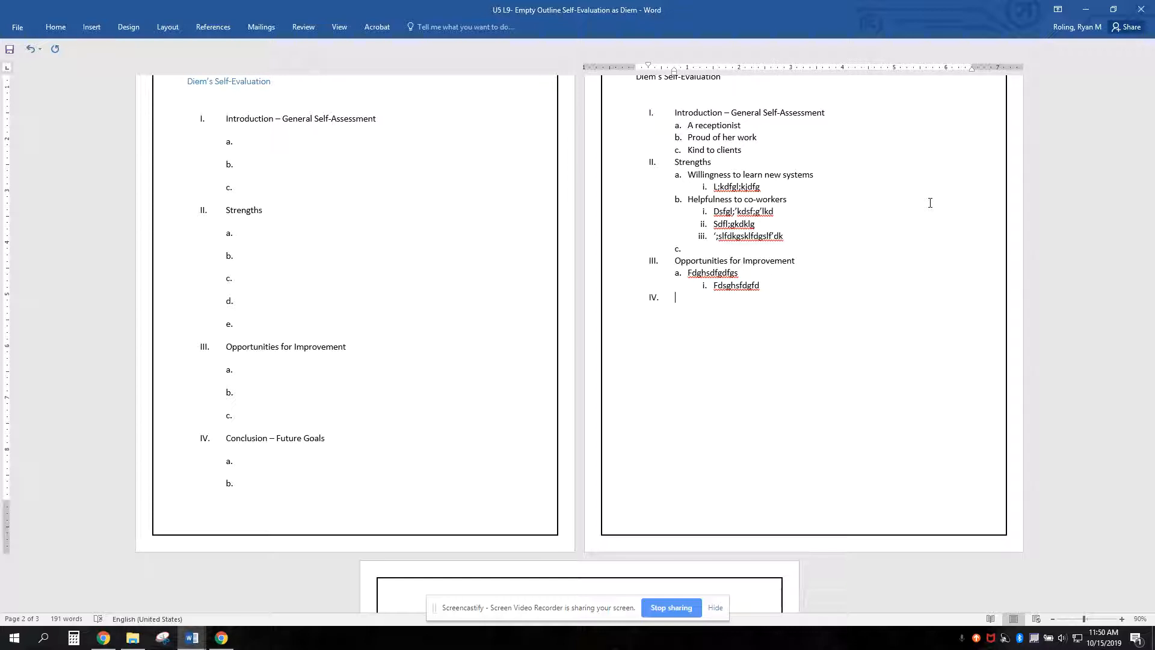
- Number the Introduction line of the pasted notes as outline item I
{"action": "scroll", "scroll_direction": "up", "scroll_amount": 3}
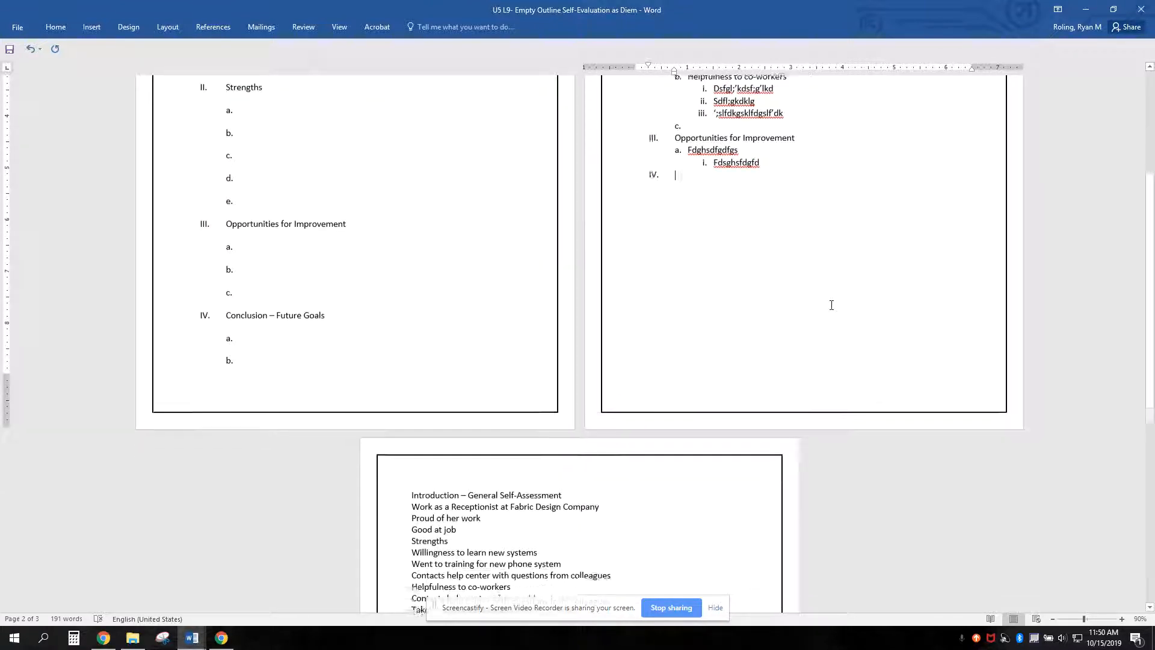
{"action": "scroll", "scroll_direction": "down", "scroll_amount": 3}
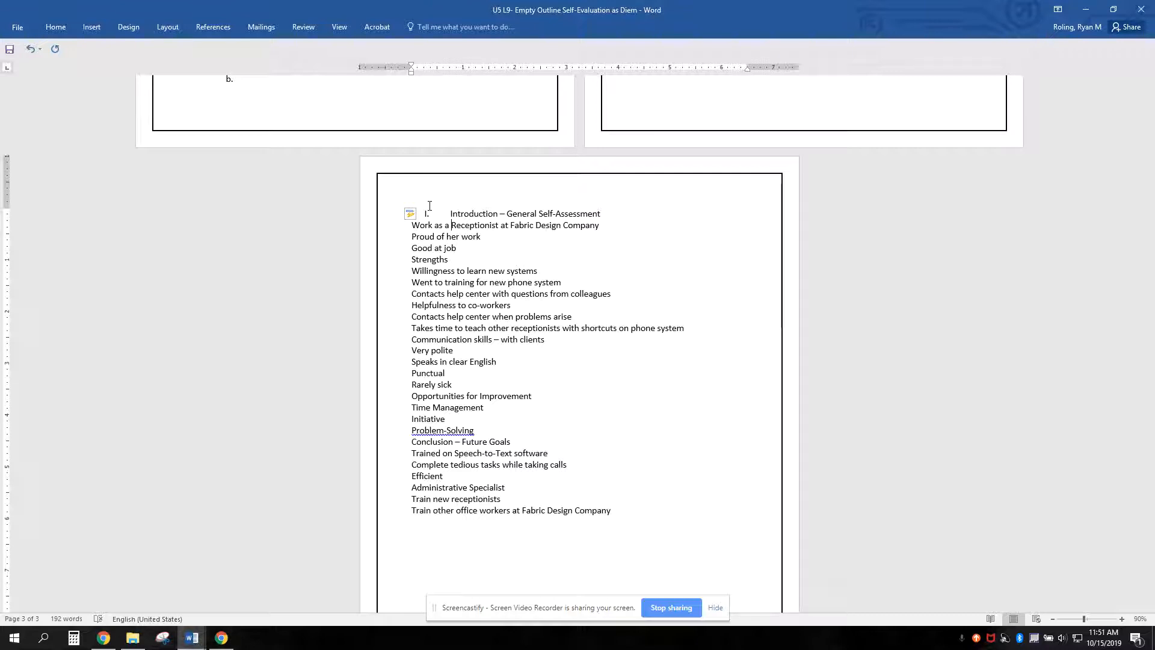
- Nest the receptionist job, its qualities, and the Willingness, training and help center lines under items I and II
{"action": "key", "text": "Delete"}
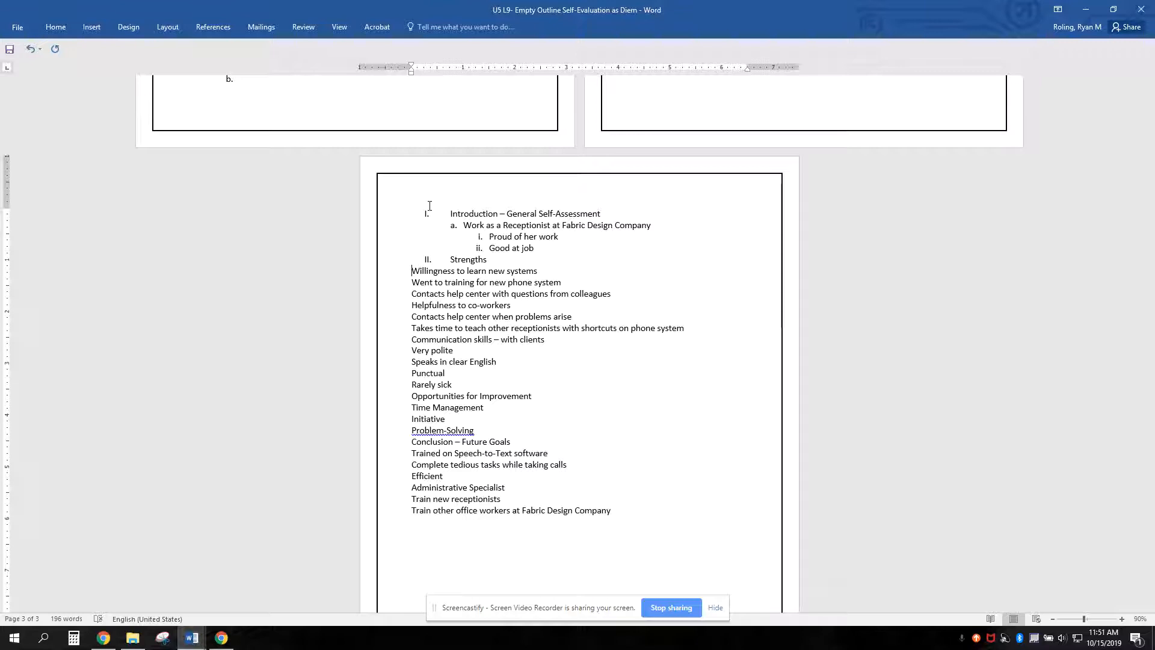
{"action": "key", "text": "Tab"}
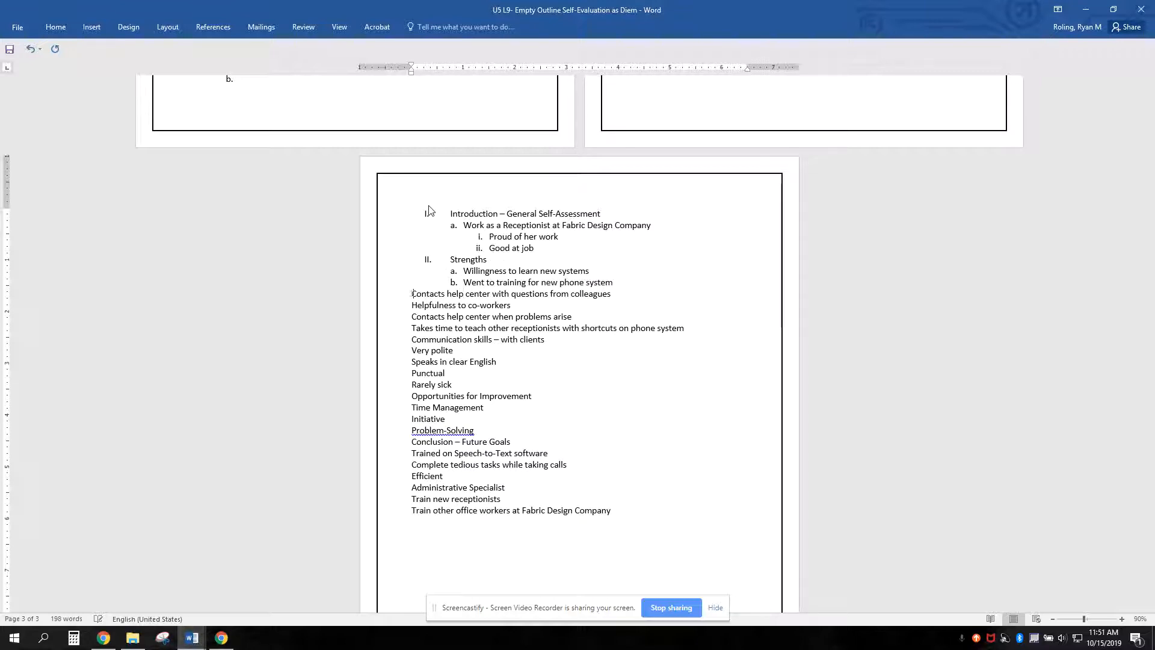
{"action": "key", "text": "tab"}
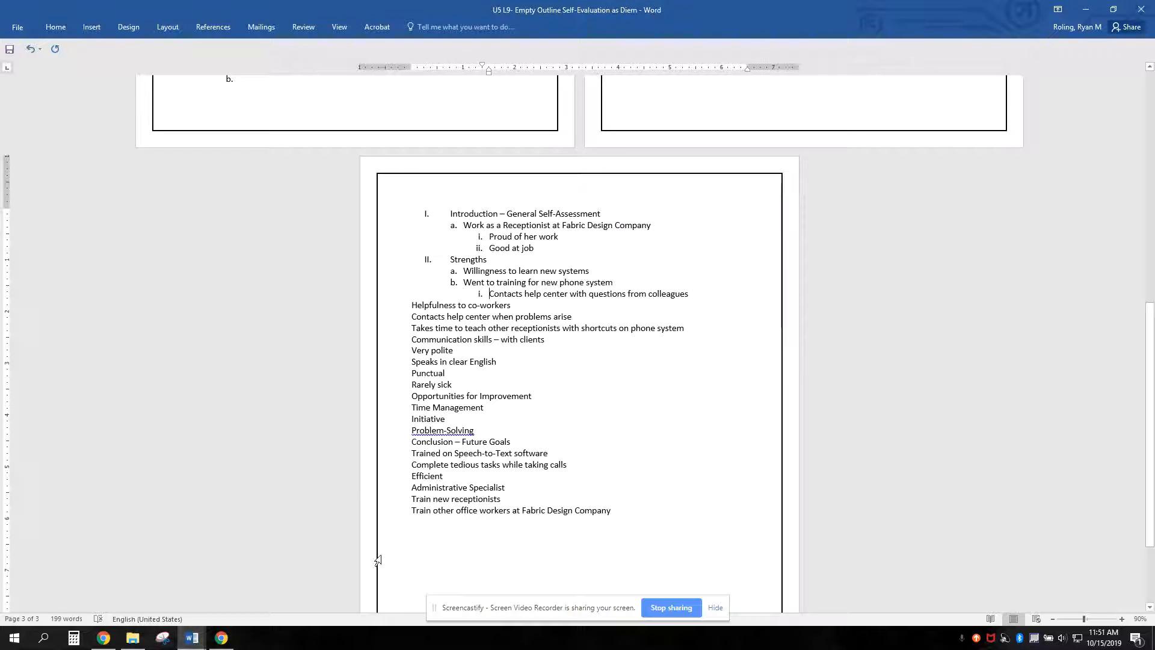
{"action": "mouse_move", "coordinate": [670, 607]}
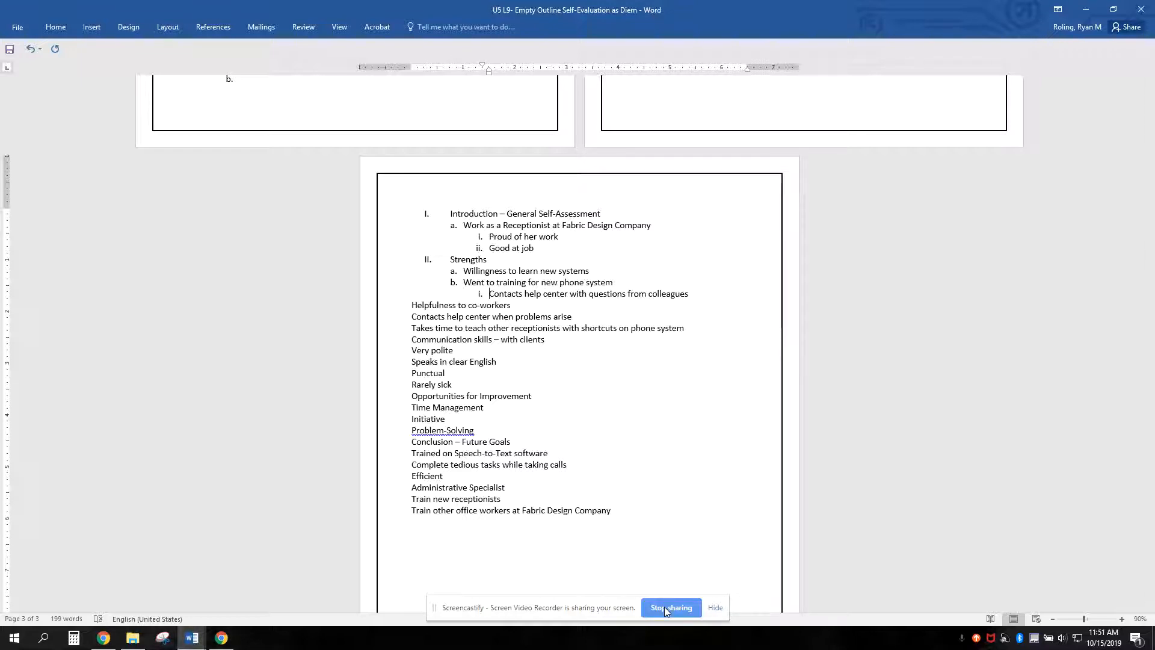
{"action": "scroll", "scroll_direction": "up", "scroll_amount": 3}
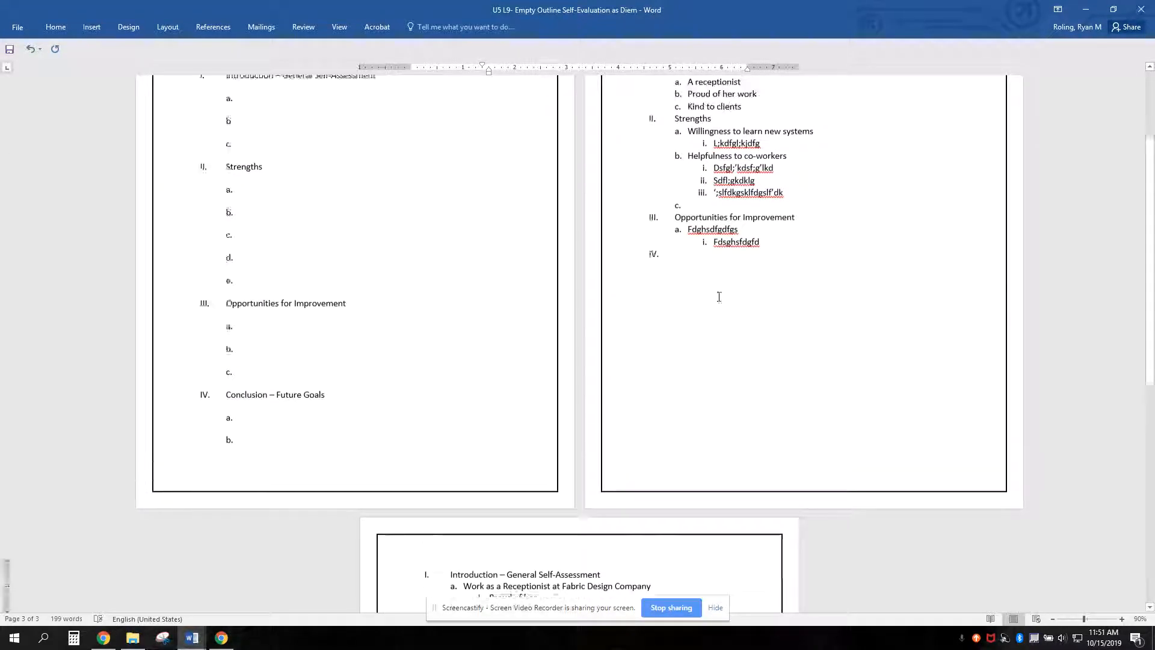
{"action": "scroll", "scroll_direction": "up", "scroll_amount": 3}
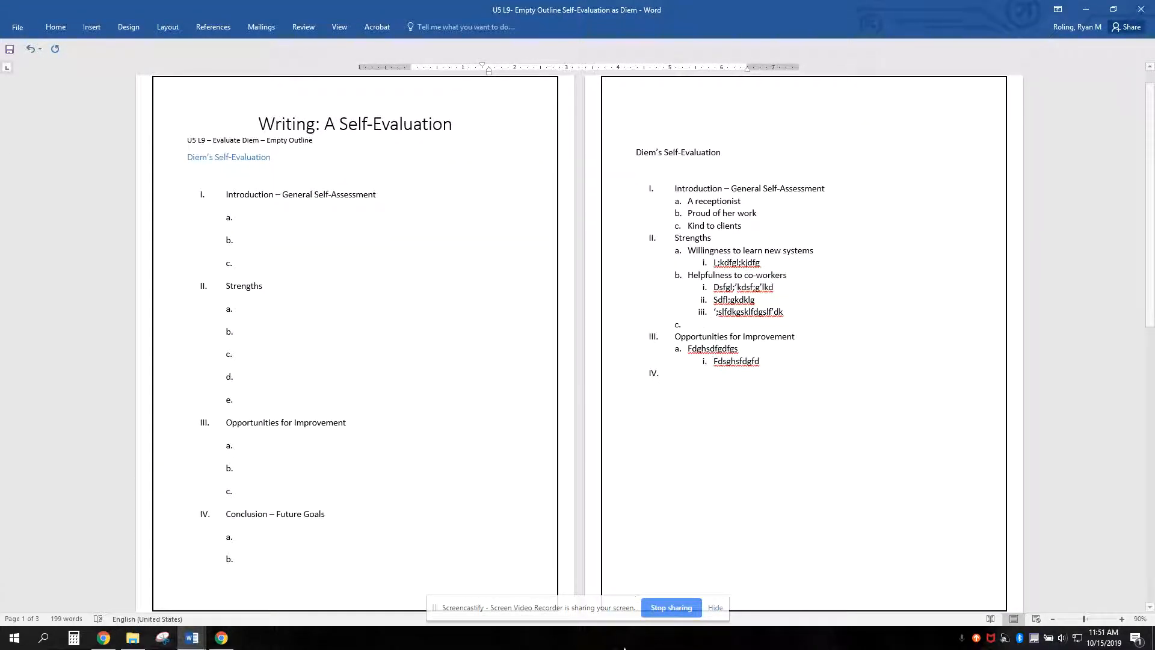